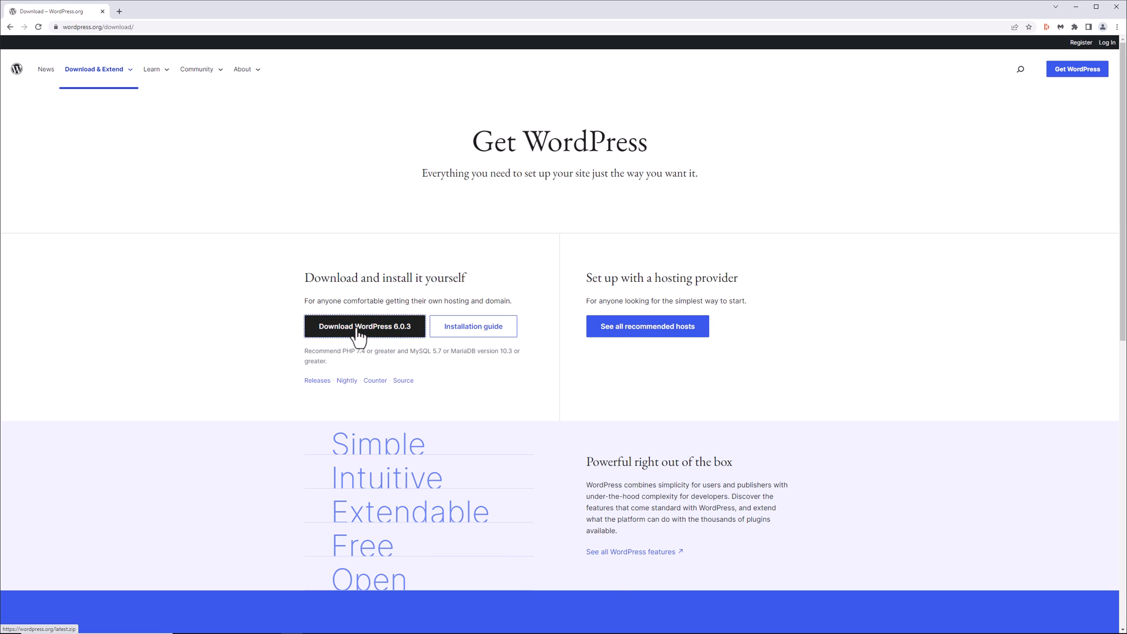
# Step: Download the WordPress 6.0.3 release from wordpress.org/download
pyautogui.click(364, 325)
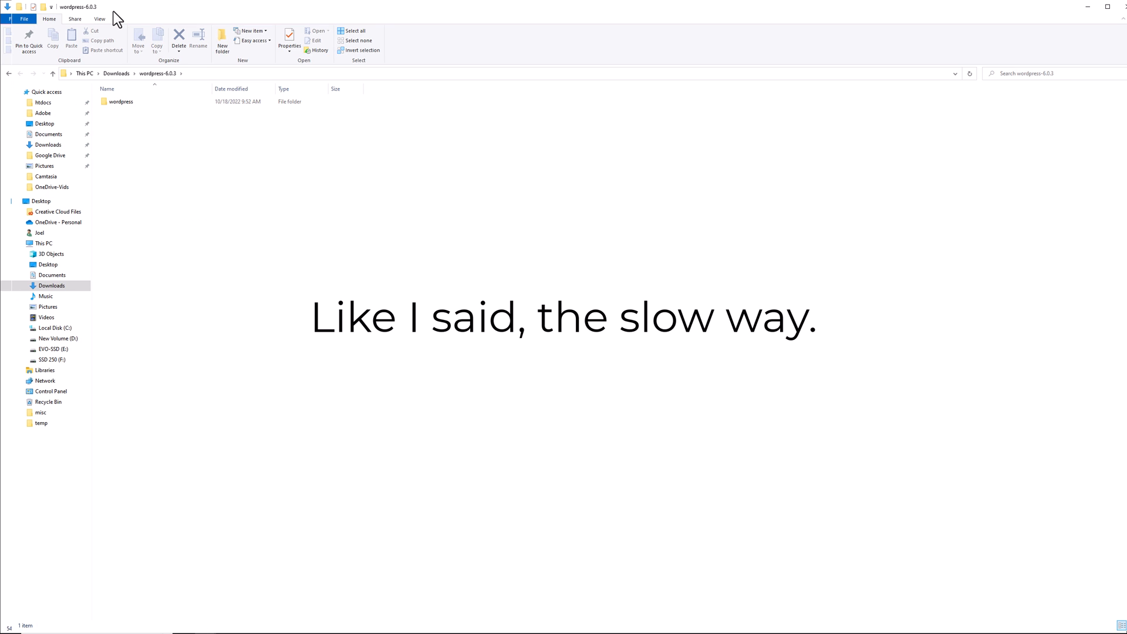
pyautogui.moveTo(149, 119)
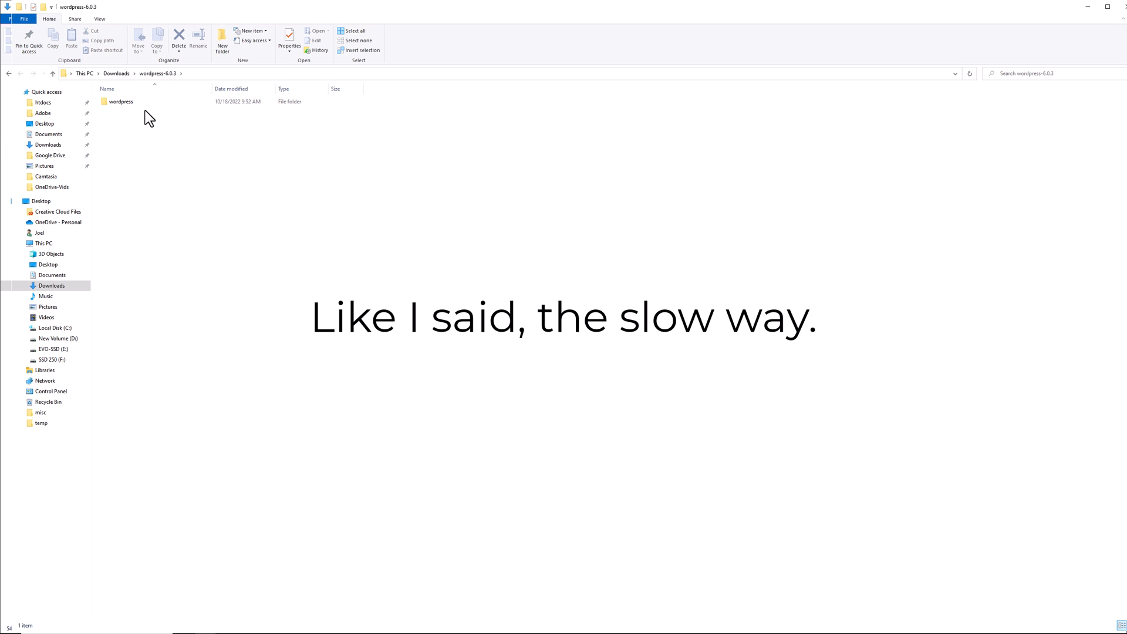
pyautogui.click(120, 101)
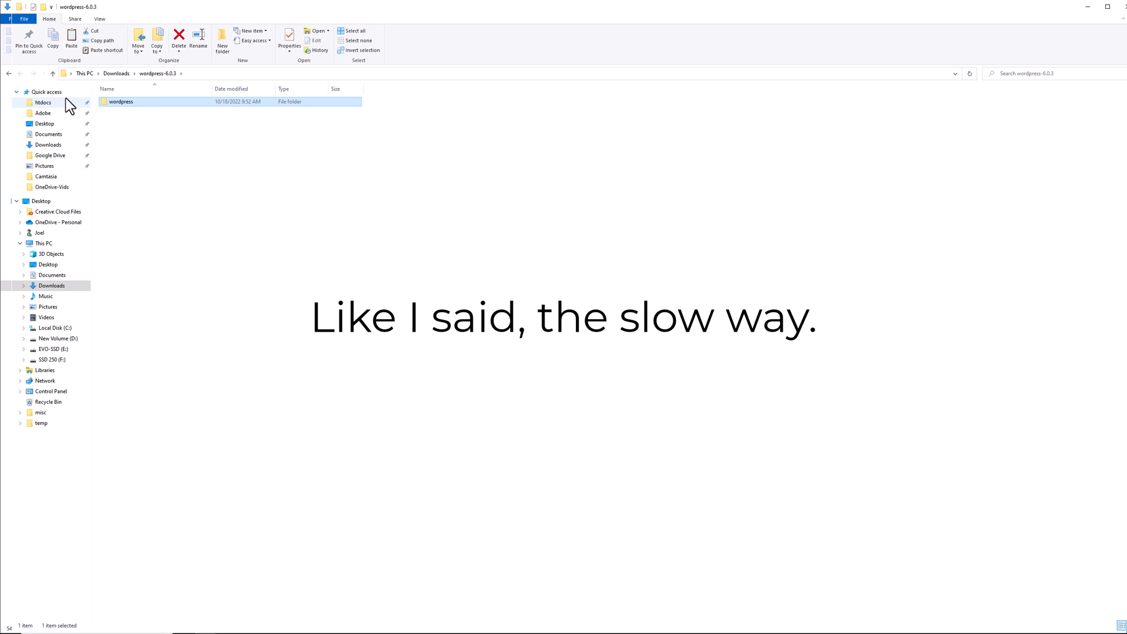
pyautogui.click(42, 102)
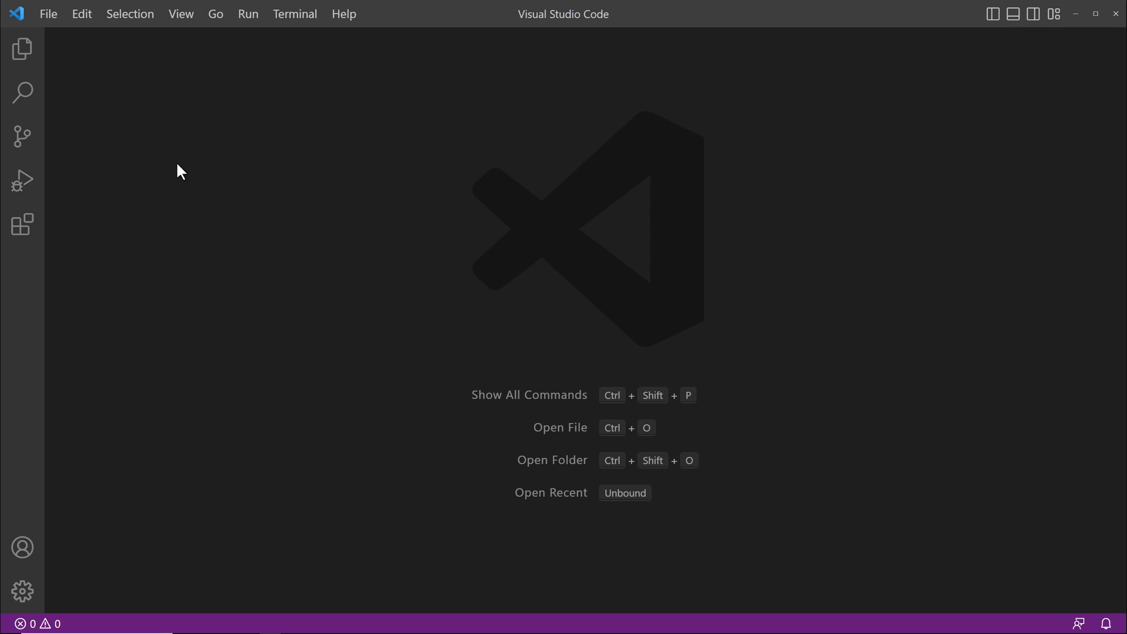
pyautogui.moveTo(252, 235)
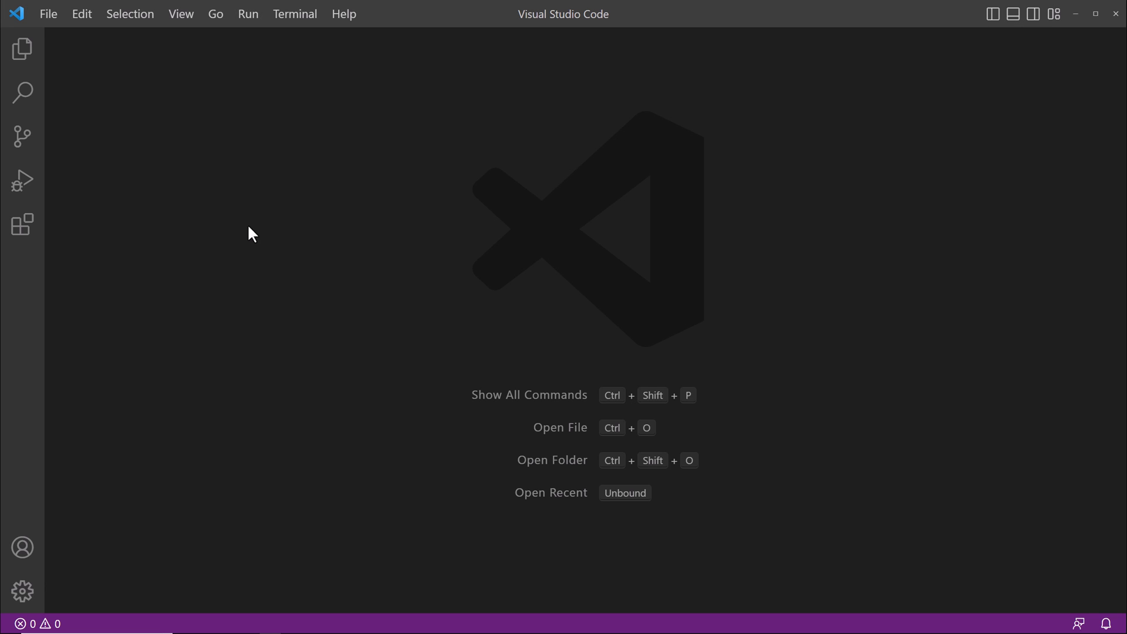
# Step: Add a Git Bash terminal beside PowerShell and run pwd to show the home folder
pyautogui.click(295, 14)
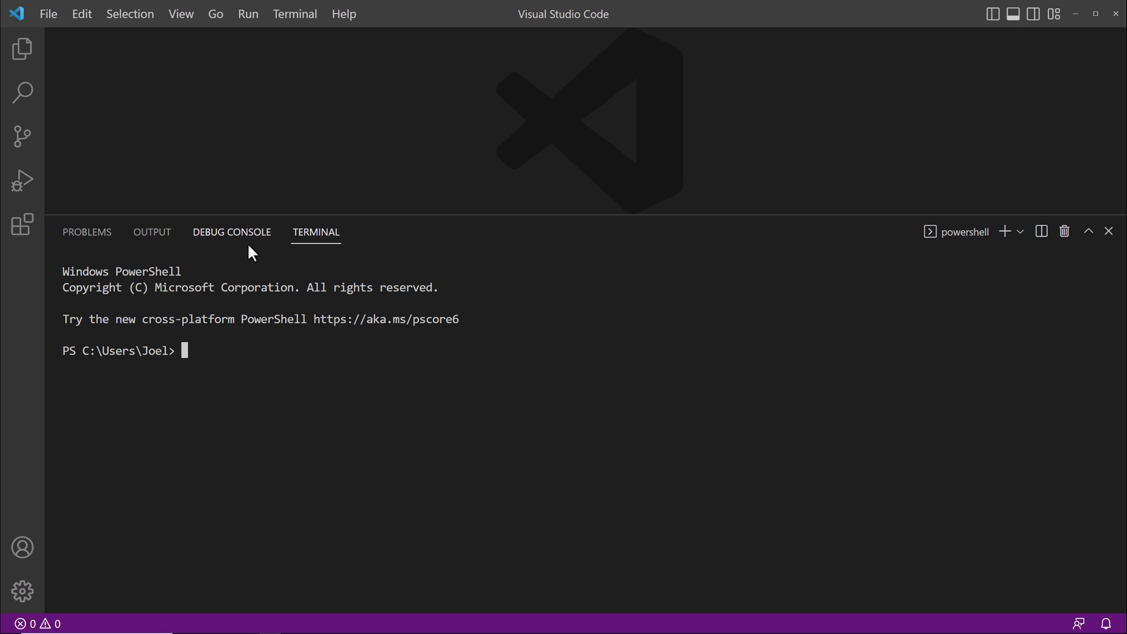
pyautogui.moveTo(1026, 265)
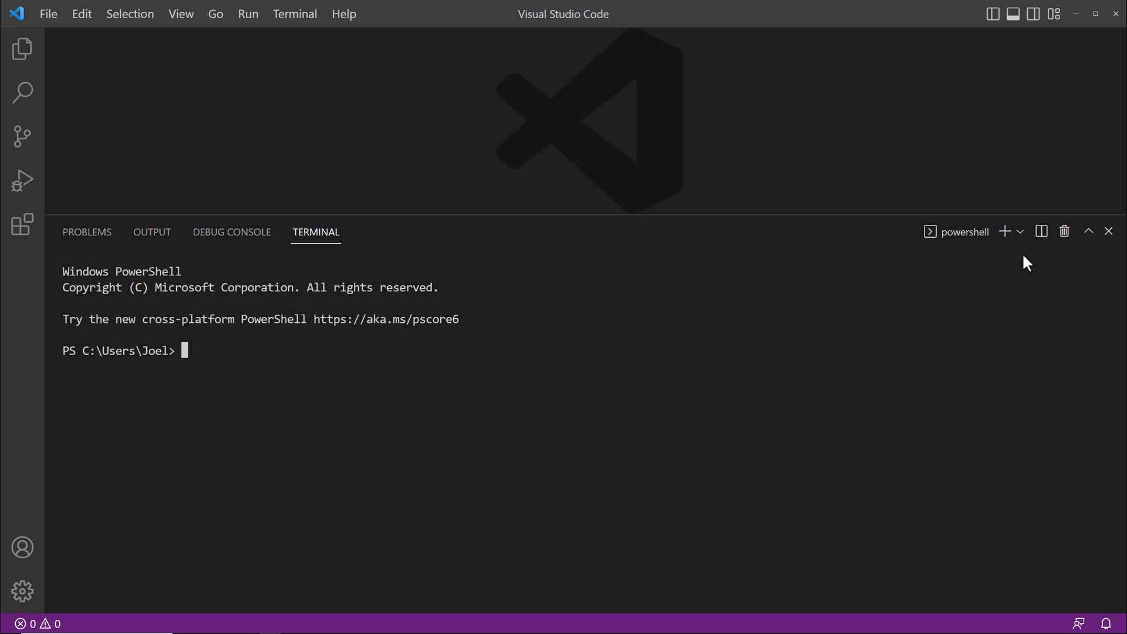
pyautogui.click(1042, 231)
pyautogui.write('pw')
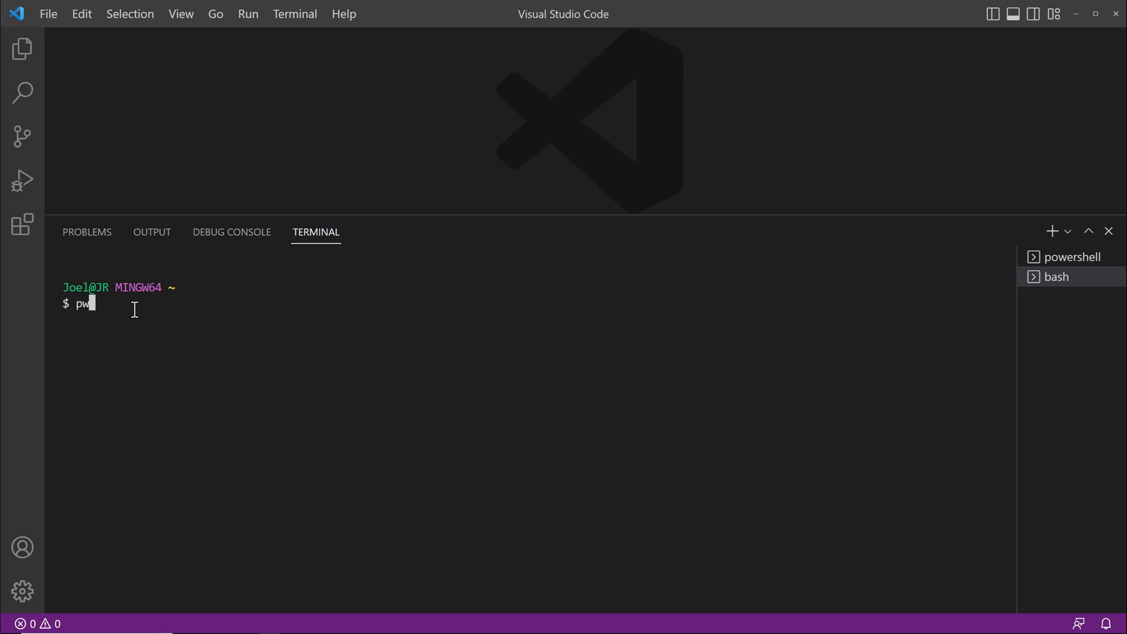
pyautogui.press('Return')
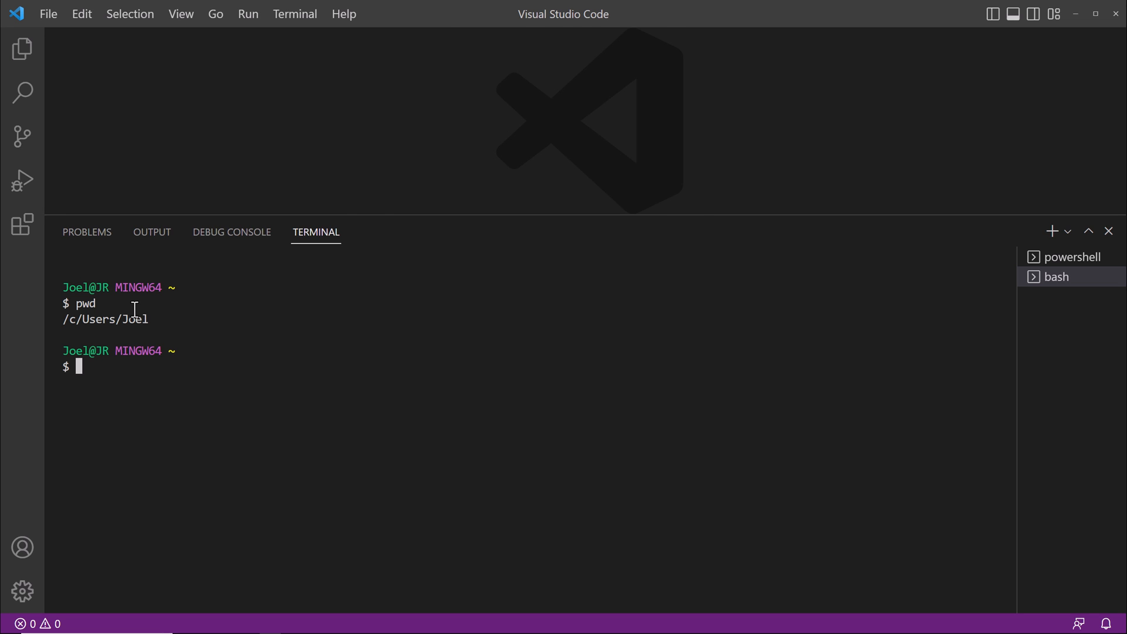
# Step: Change into /c/MAMP/htdocs, list its contents, and begin a curl command
pyautogui.write('cd /c')
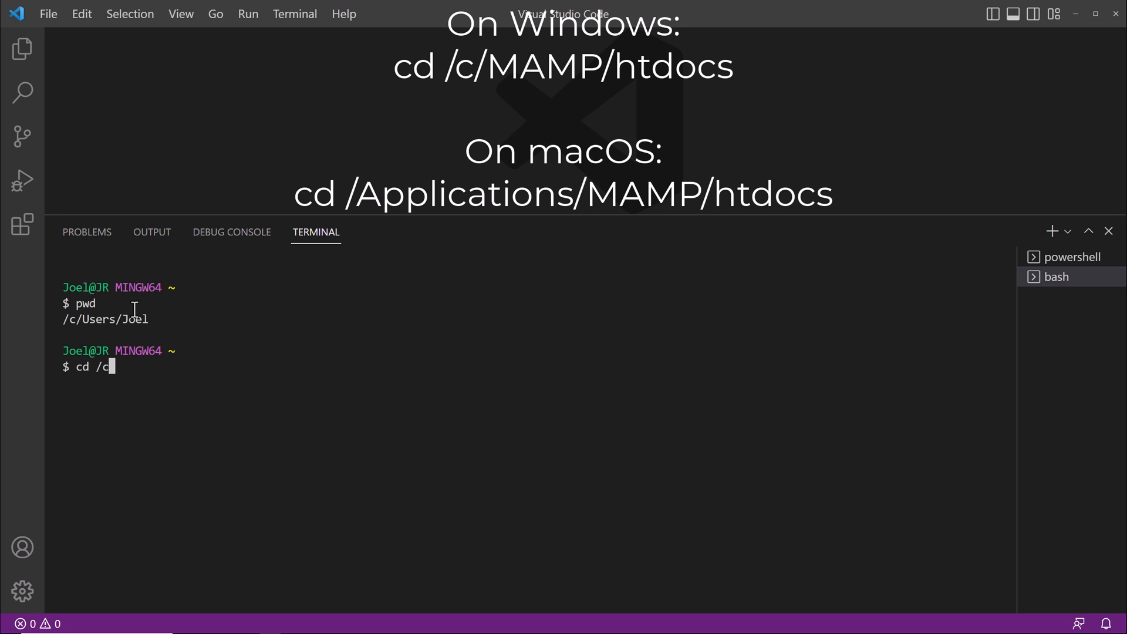
pyautogui.write('MAMP/htdocs/')
pyautogui.write('ls -l')
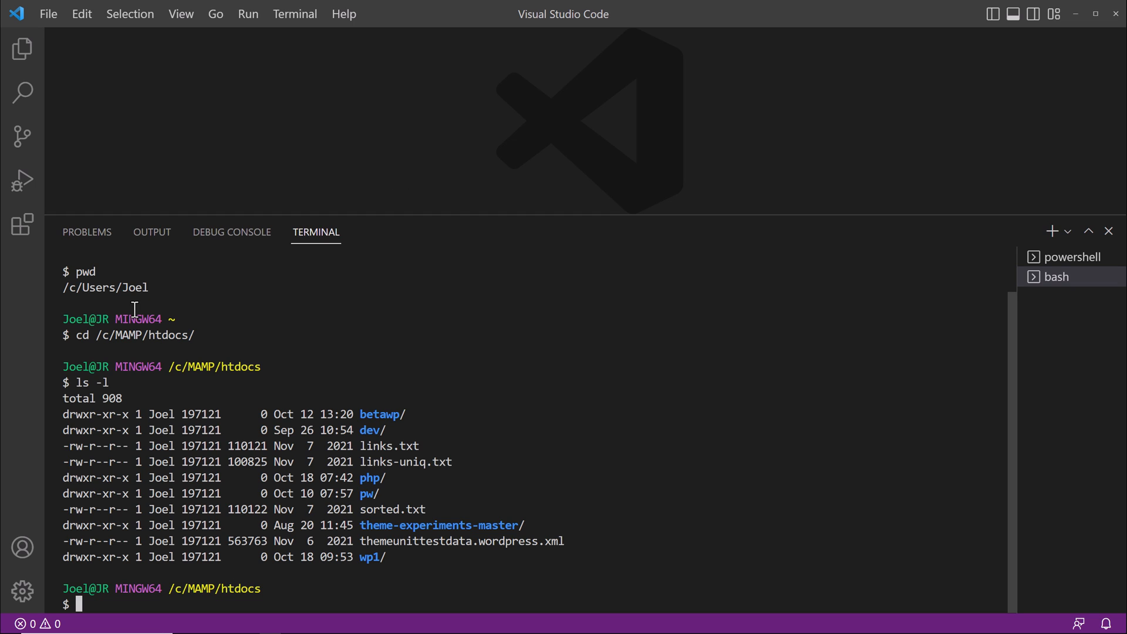
pyautogui.moveTo(394, 563)
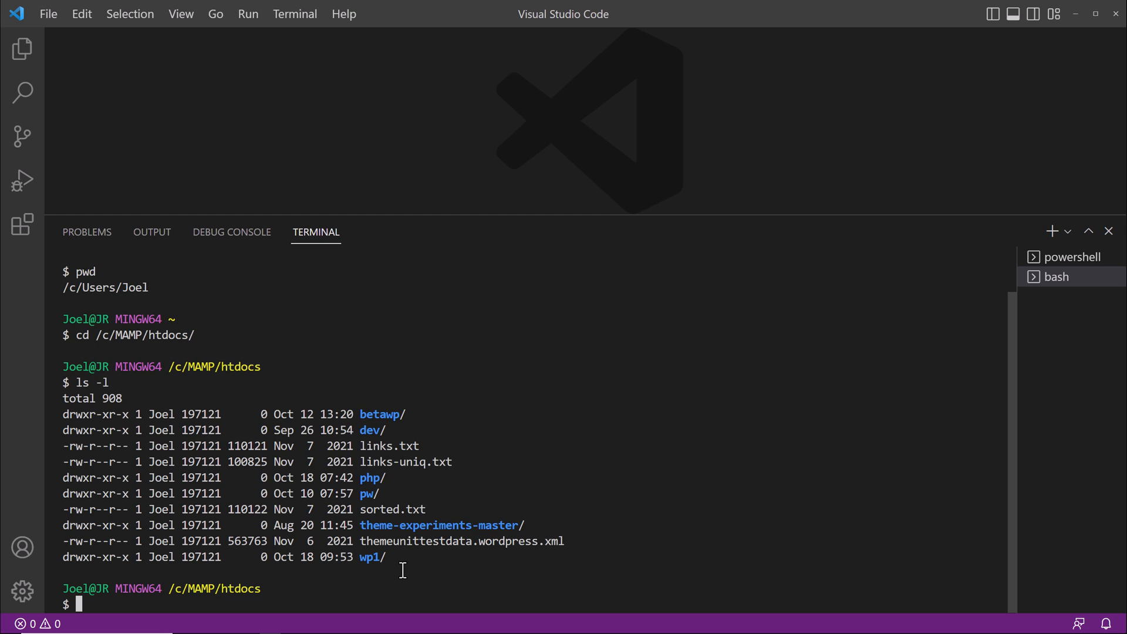
pyautogui.write('curl')
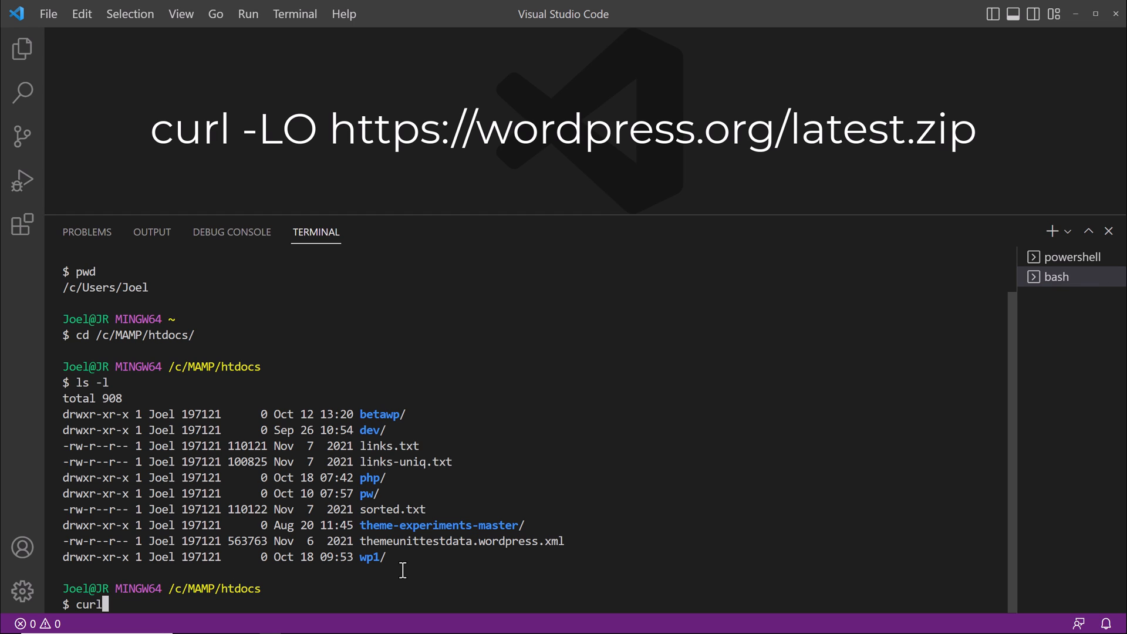
pyautogui.write('-LO')
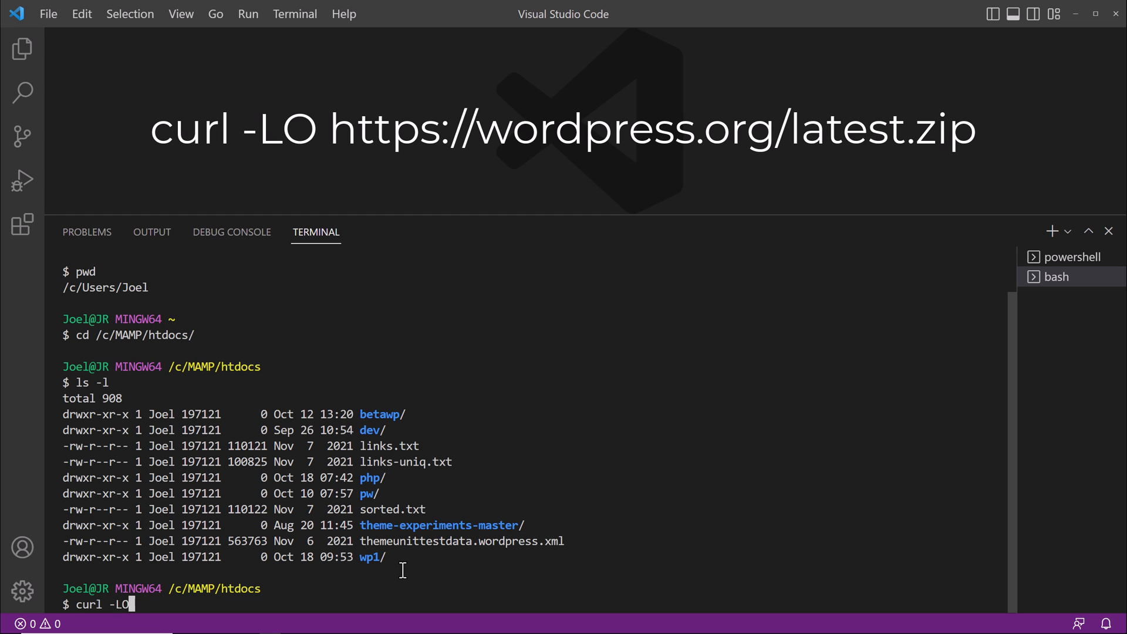
pyautogui.write('https:')
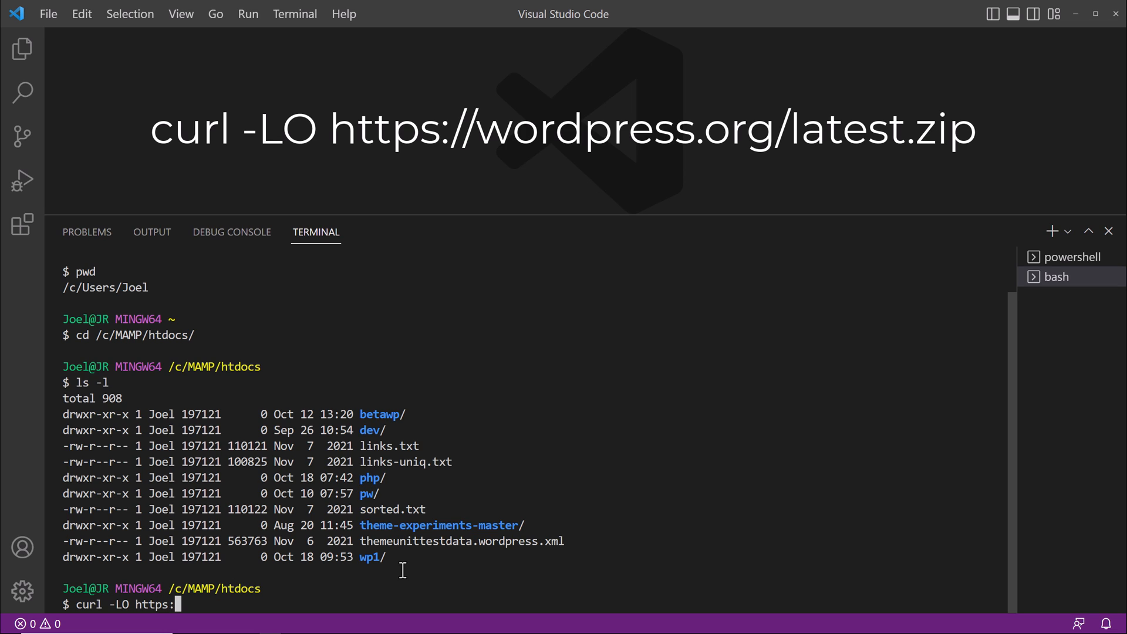
pyautogui.write('//')
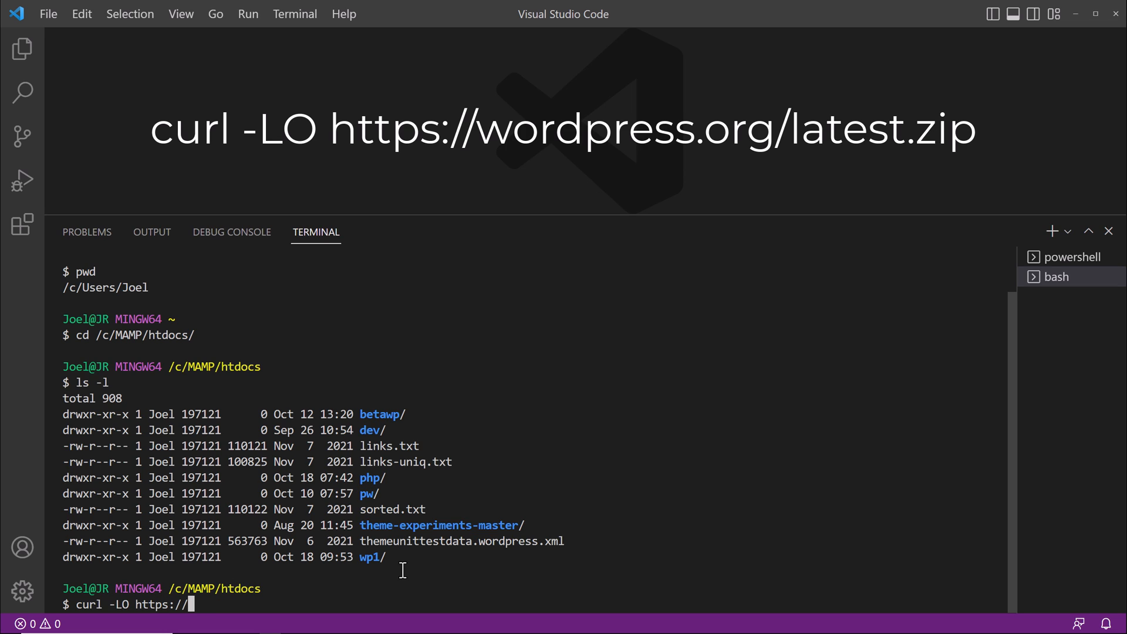
pyautogui.write('wordpress.')
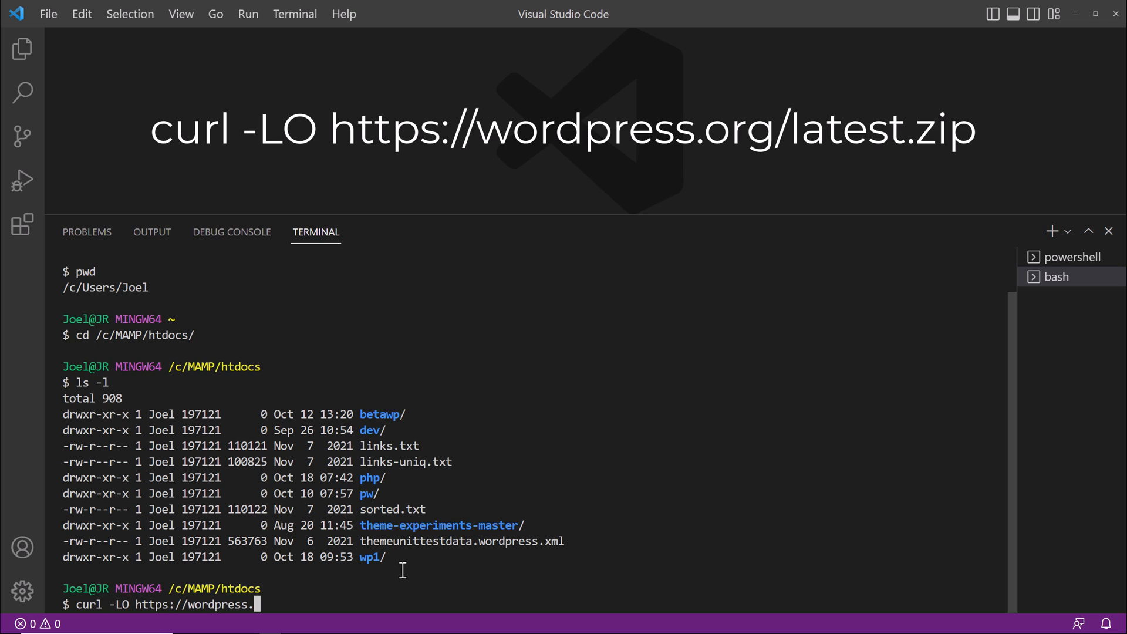
pyautogui.write('org/')
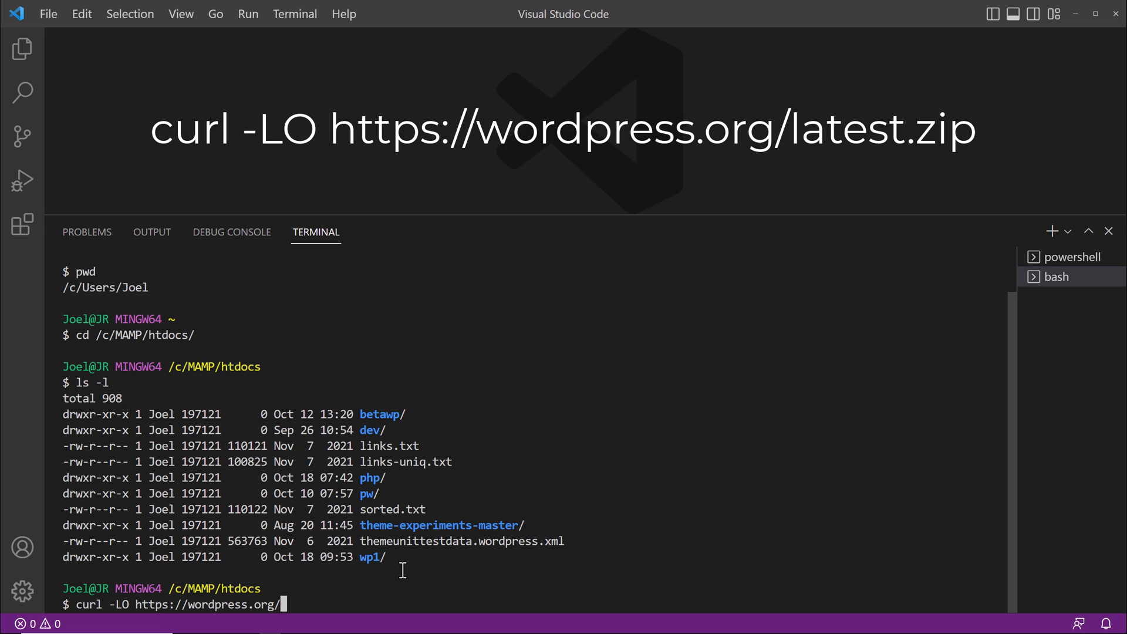
pyautogui.write('latest.')
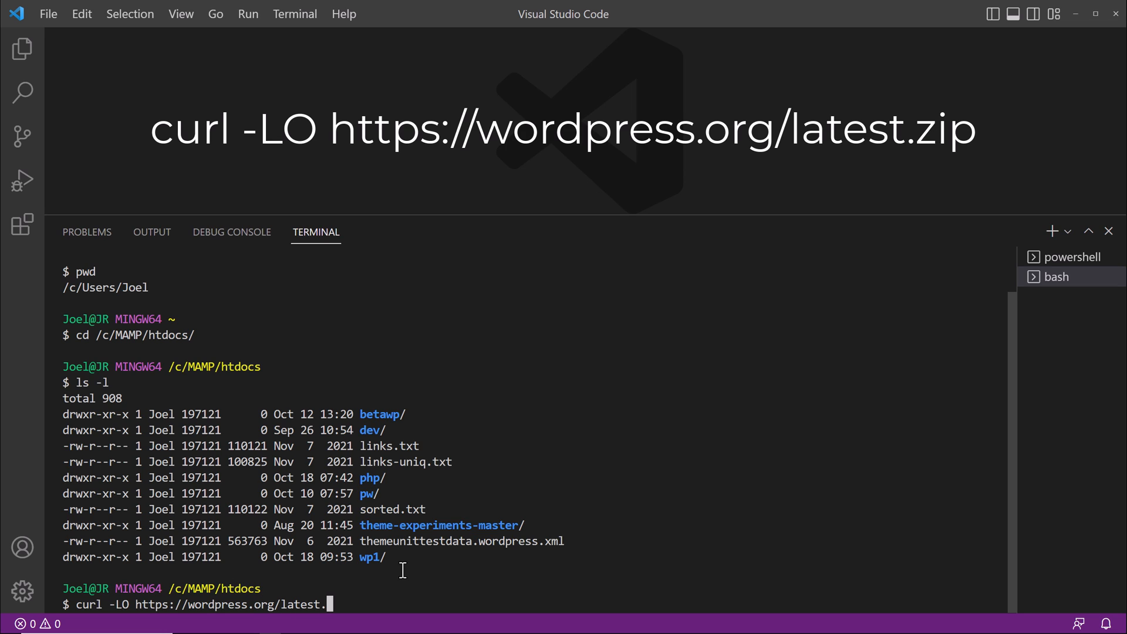
pyautogui.write('zip')
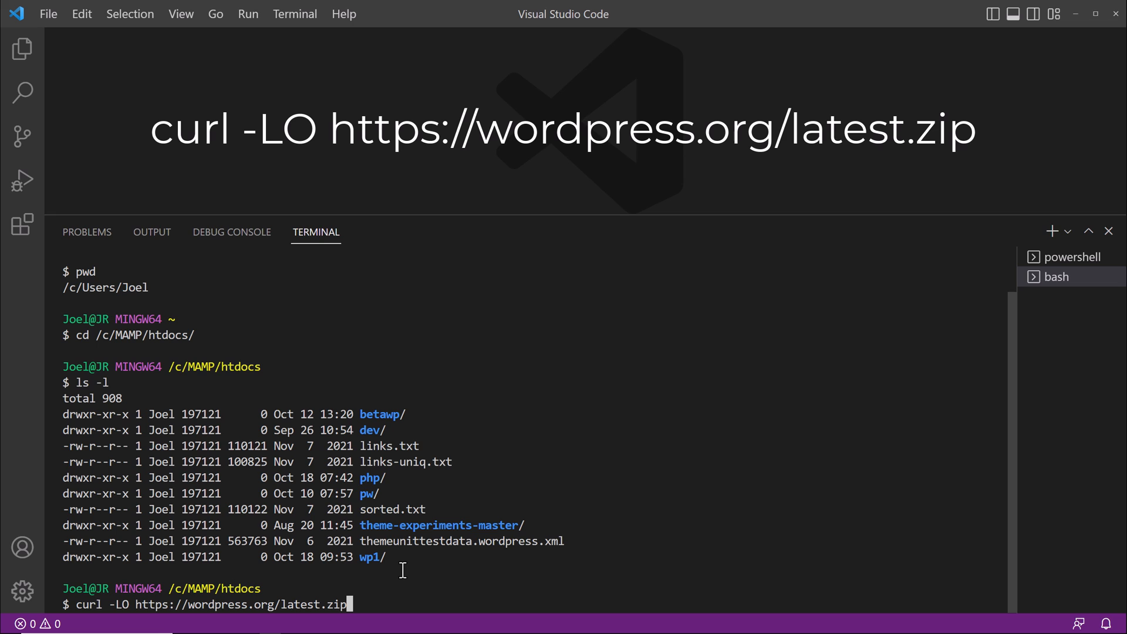
pyautogui.press('Return')
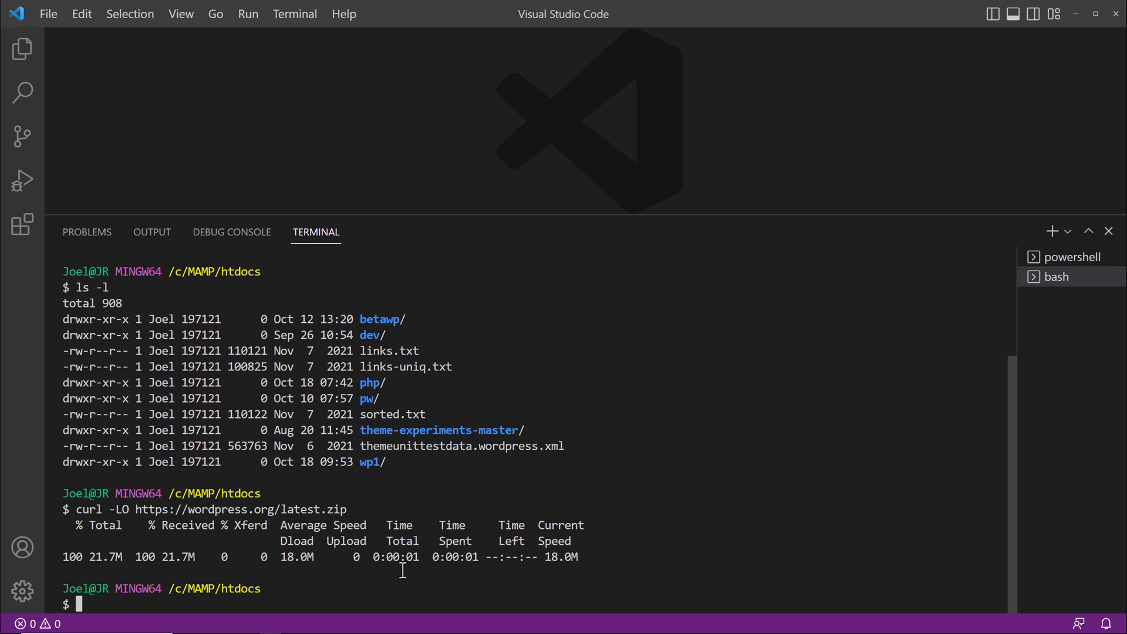
# Step: List htdocs with ls -l to confirm the 21.7M latest.zip is present
pyautogui.write('ls -l')
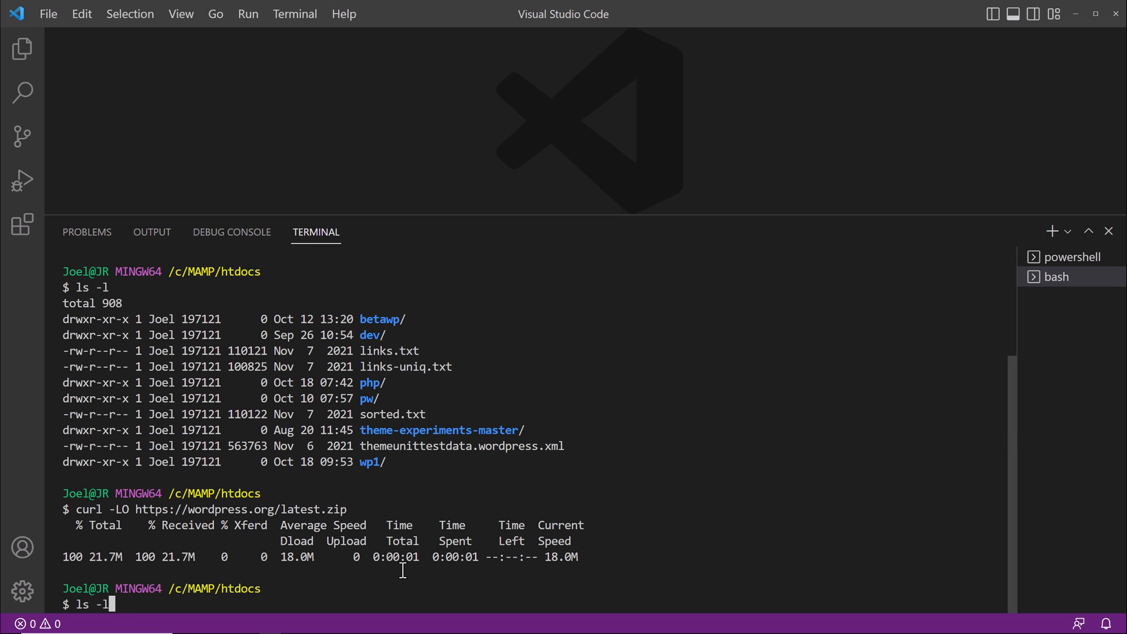
pyautogui.press('Return')
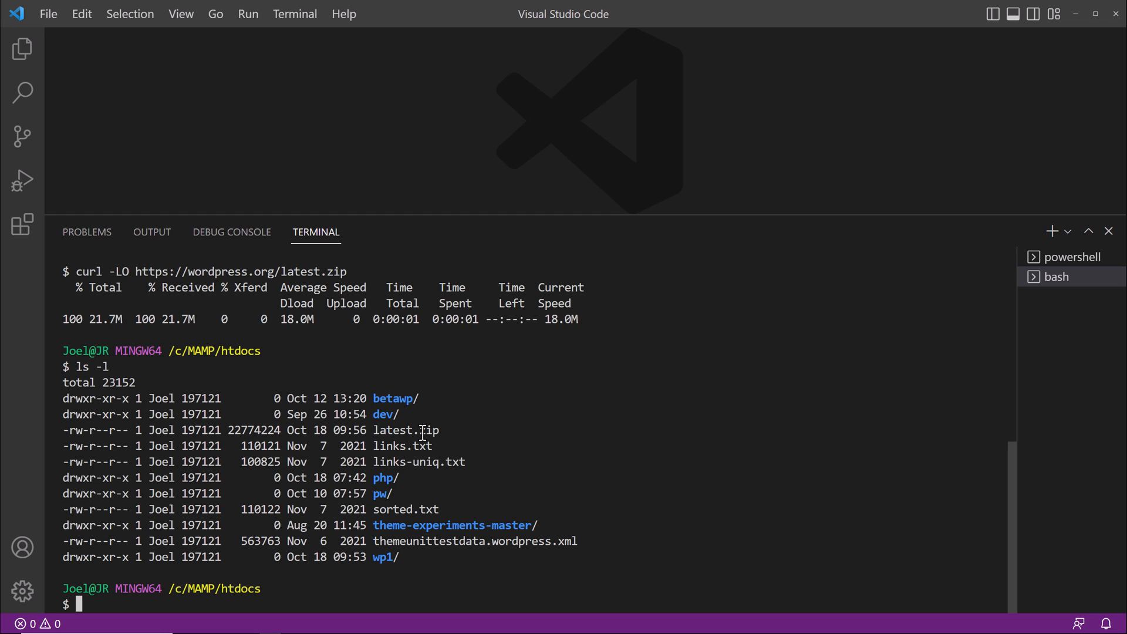
# Step: Extract latest.zip with unzip and list htdocs to show the new wordpress folder
pyautogui.write('u')
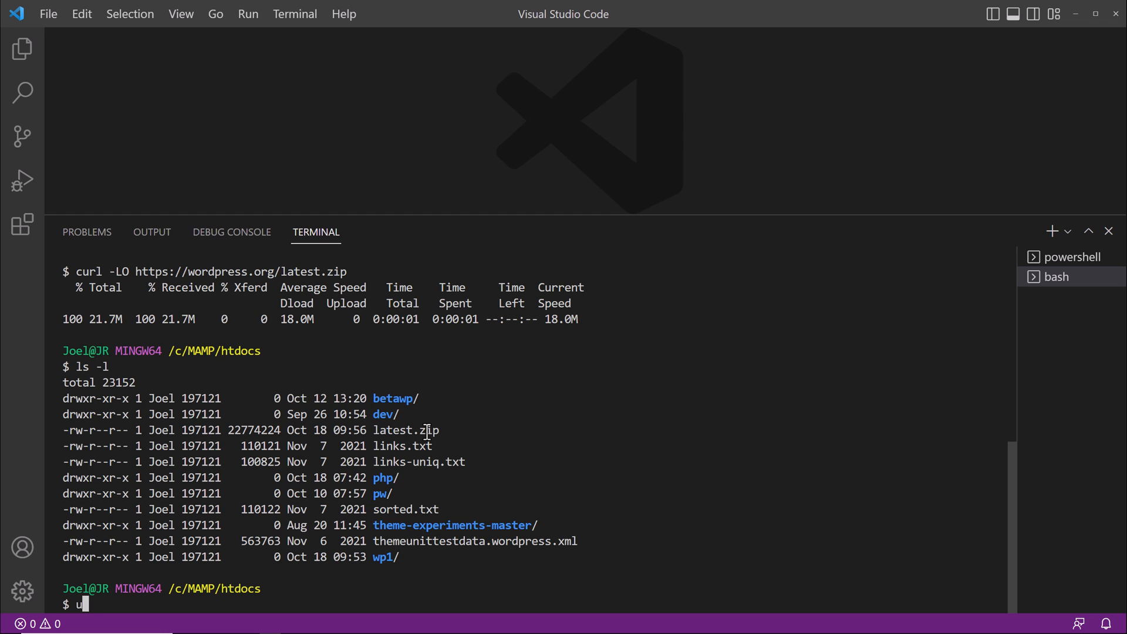
pyautogui.write('nzip')
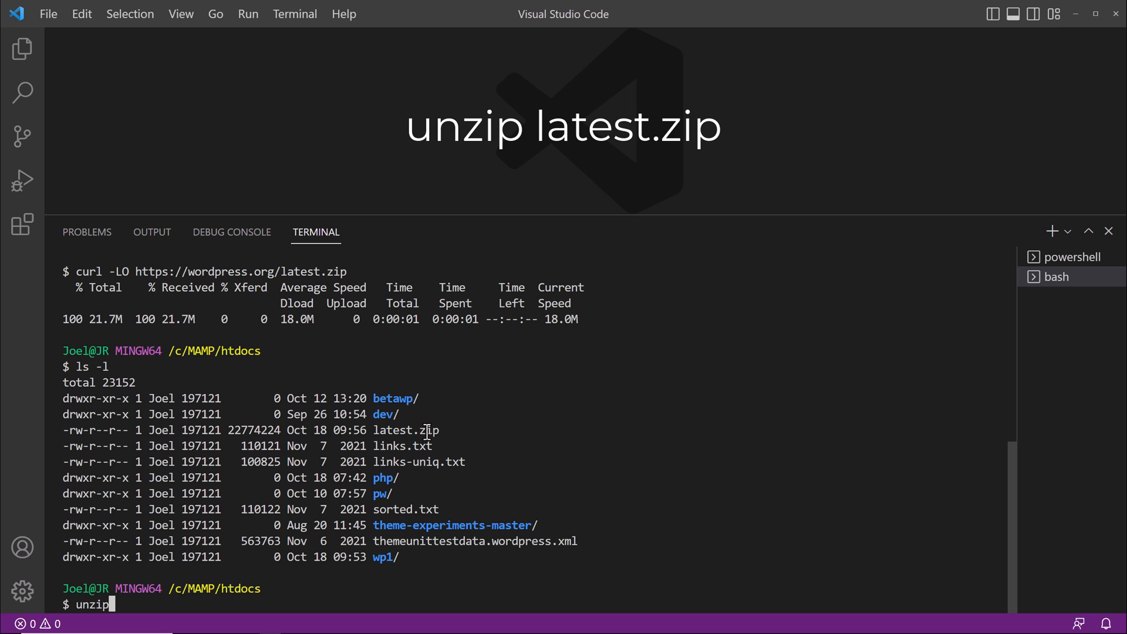
pyautogui.write('lates')
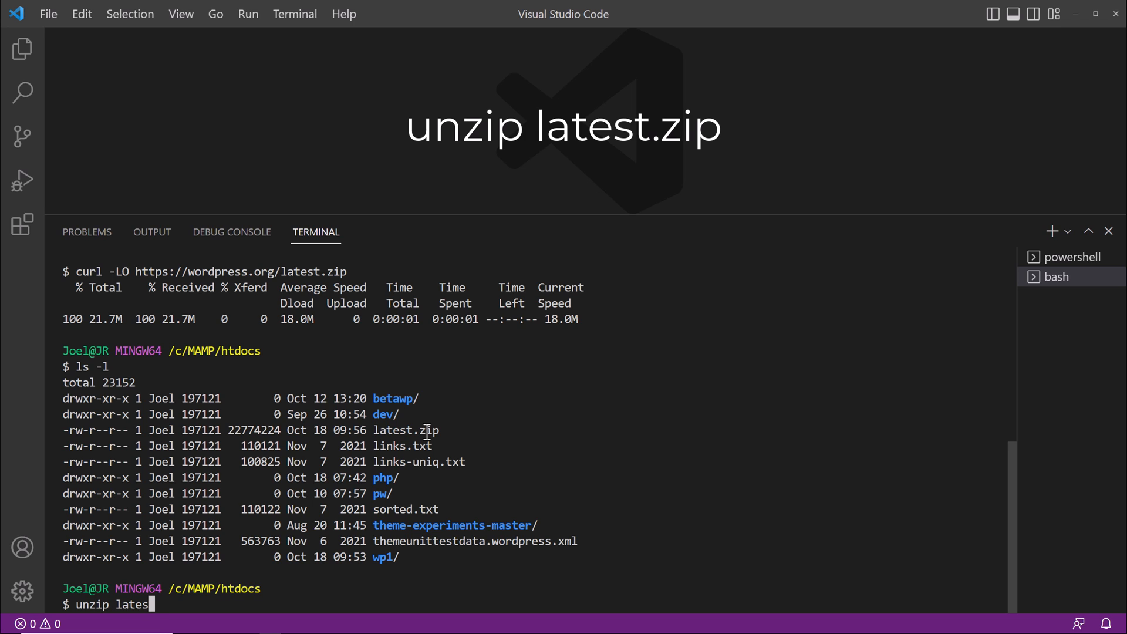
pyautogui.write('t.zi')
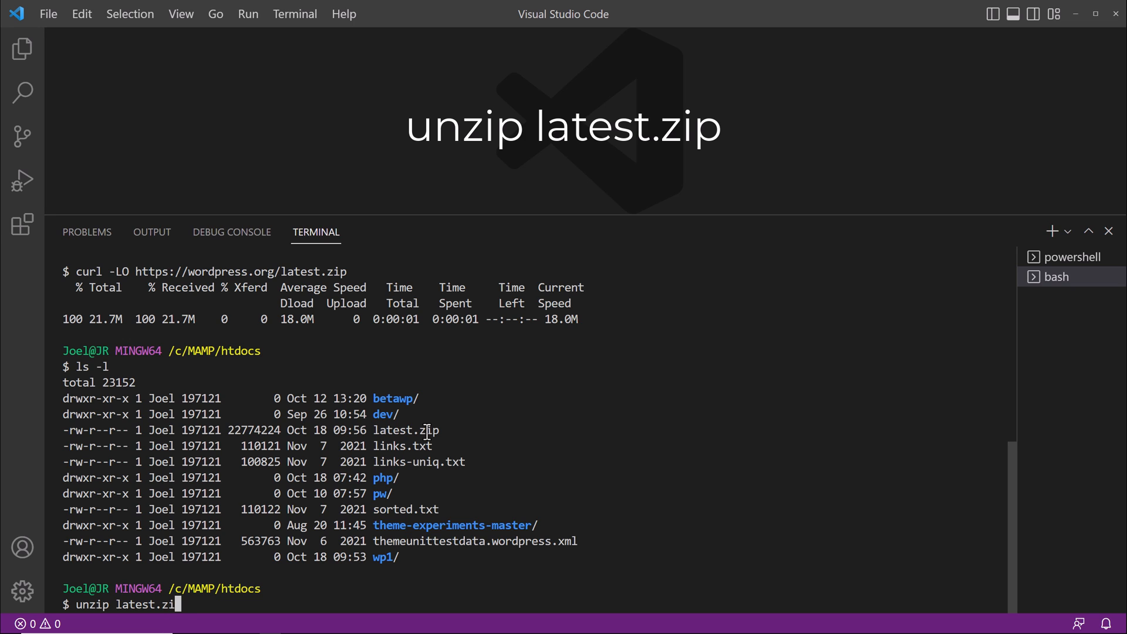
pyautogui.write('p')
pyautogui.write('l')
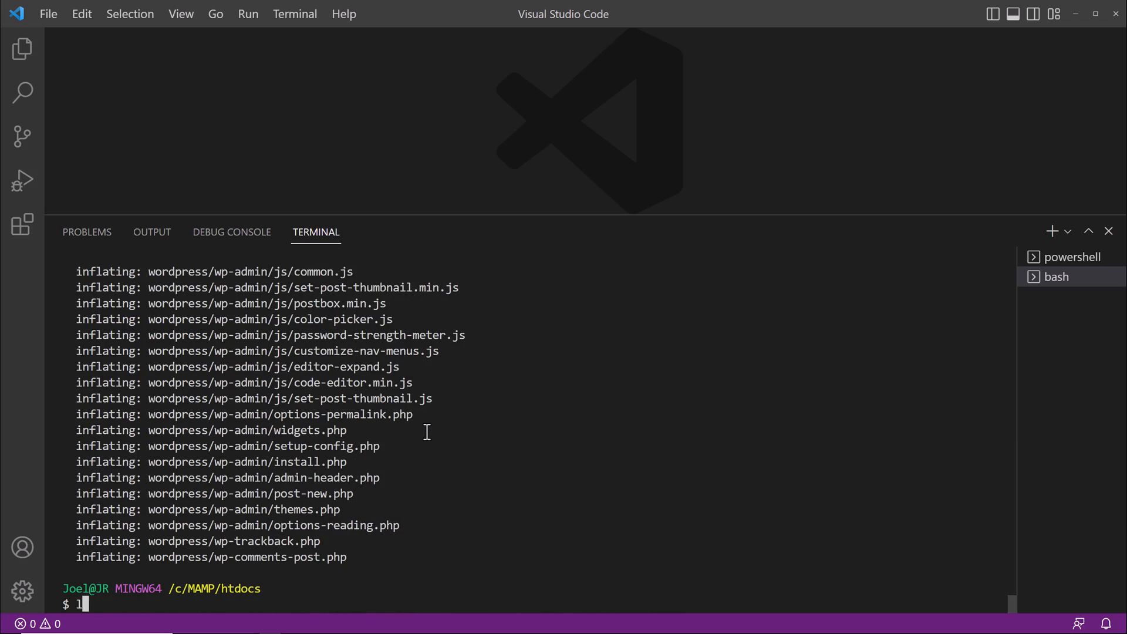
pyautogui.write('s -l')
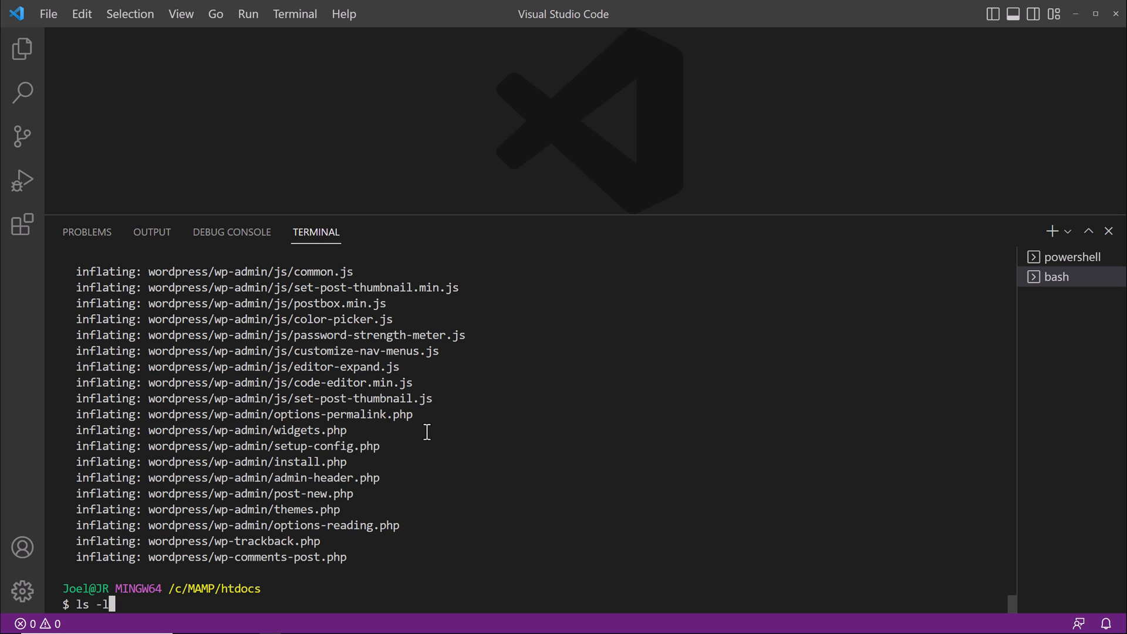
pyautogui.press('Return')
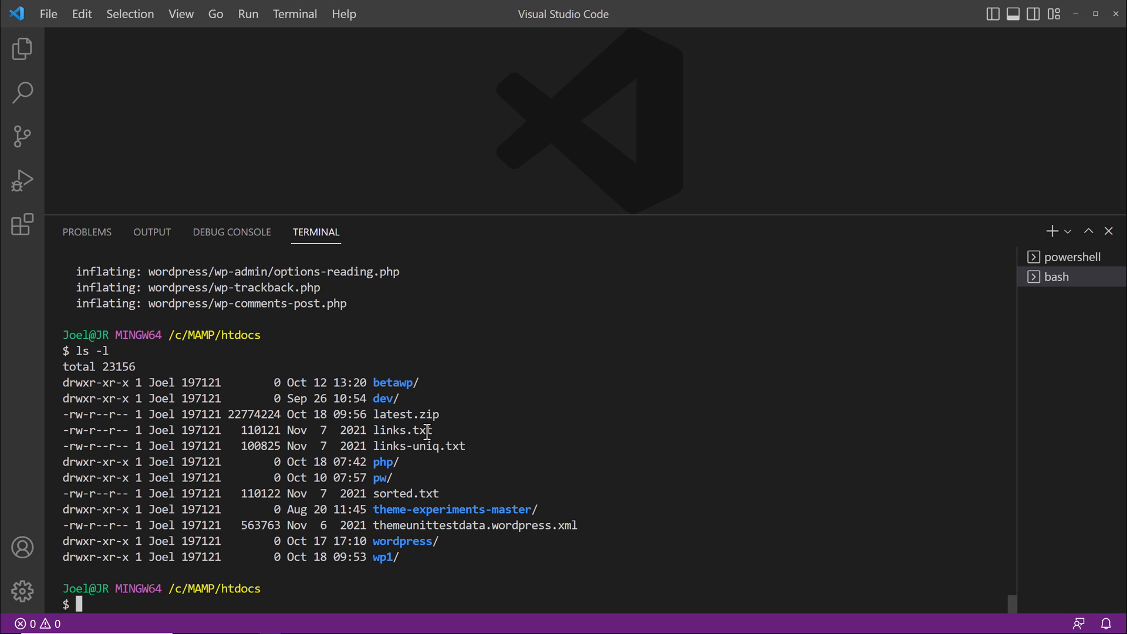
pyautogui.moveTo(417, 540)
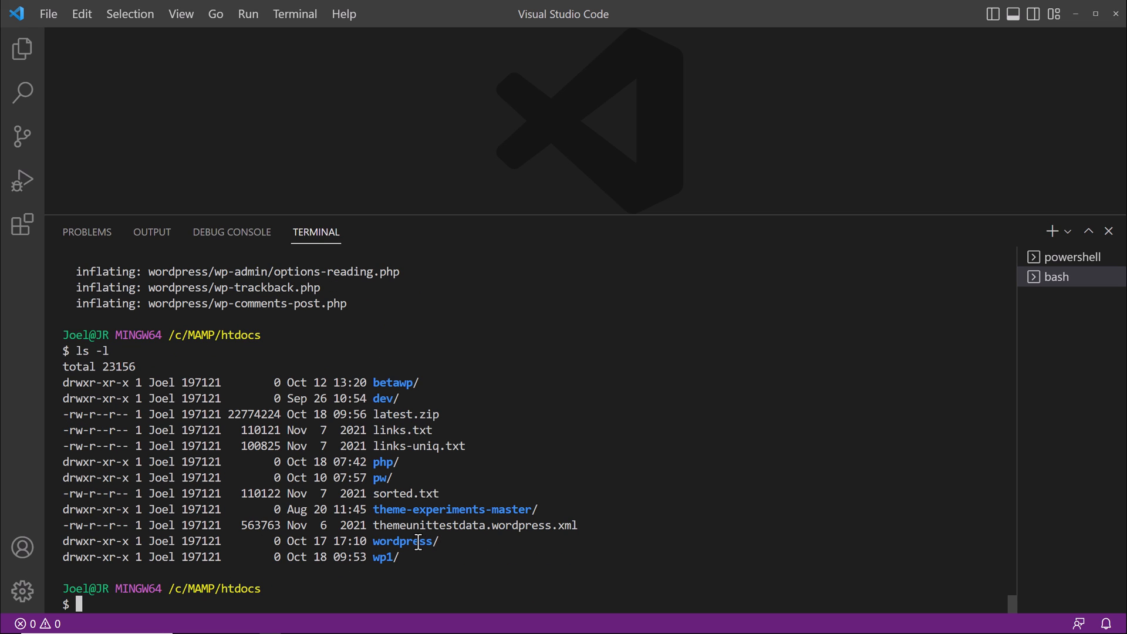
pyautogui.moveTo(429, 421)
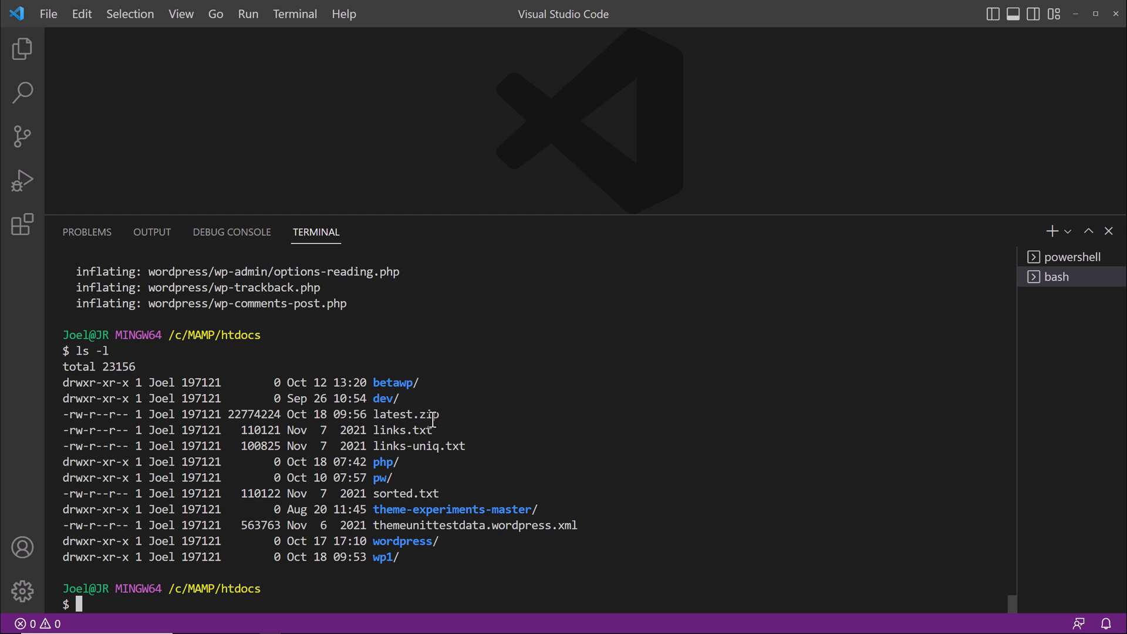
pyautogui.moveTo(460, 543)
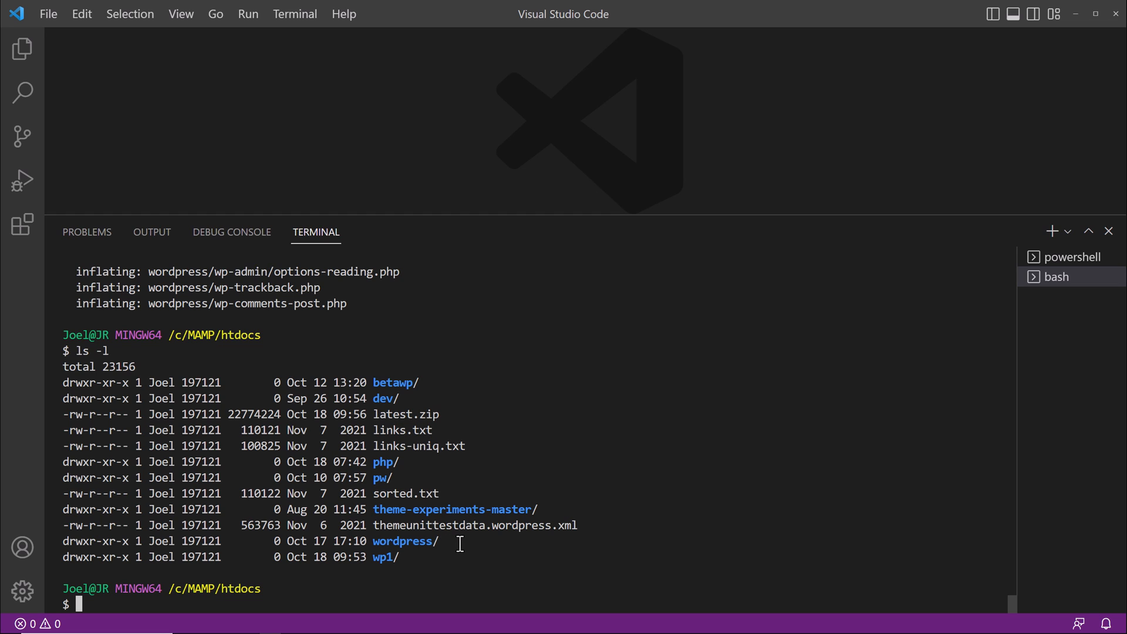
pyautogui.moveTo(430, 585)
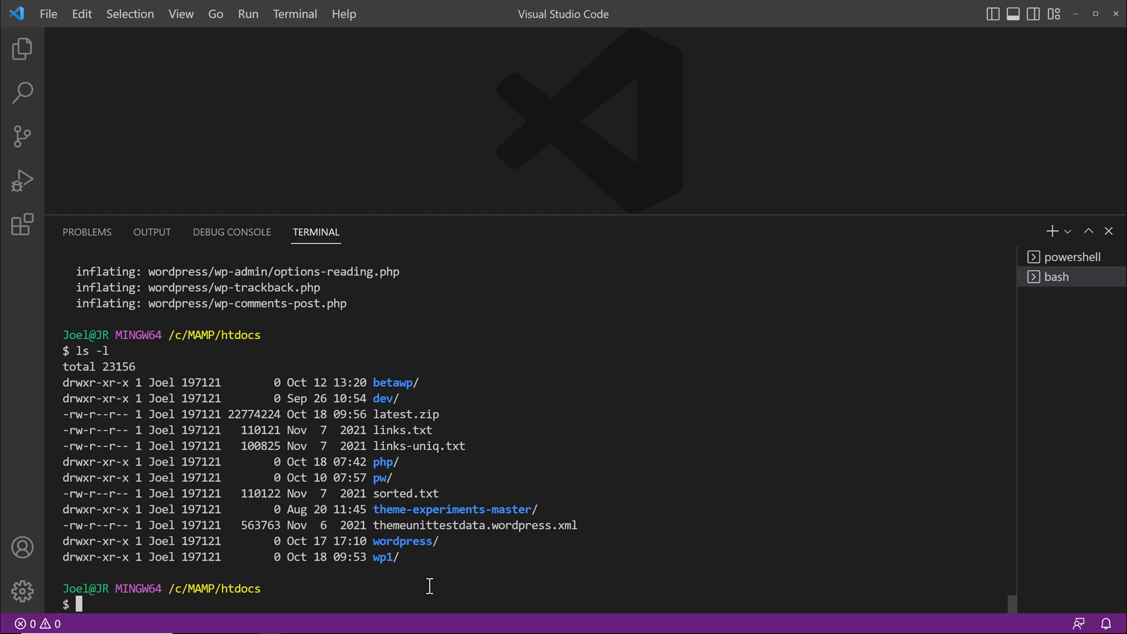
# Step: Rename the wordpress folder to wp2 with mv and list htdocs to confirm
pyautogui.write('m')
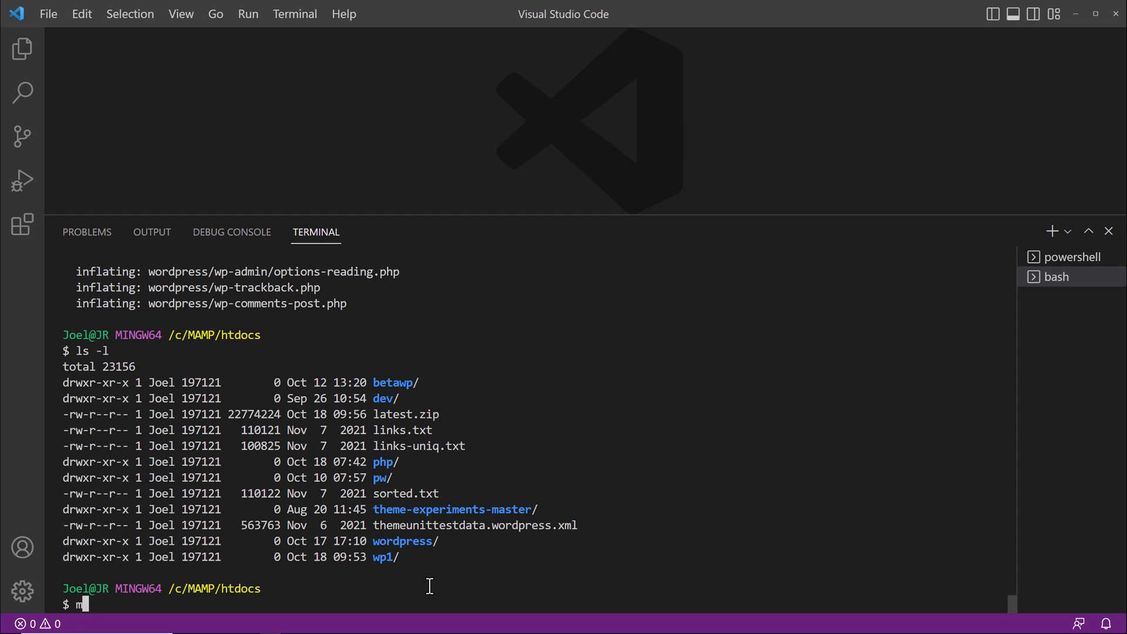
pyautogui.write('v')
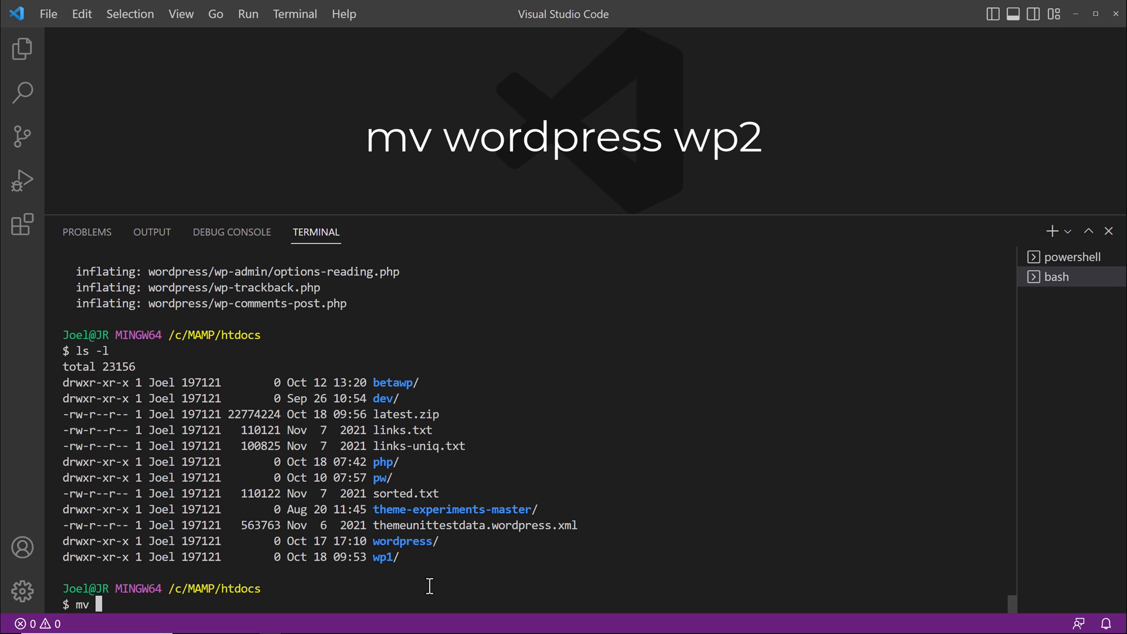
pyautogui.write('wordpress wp2')
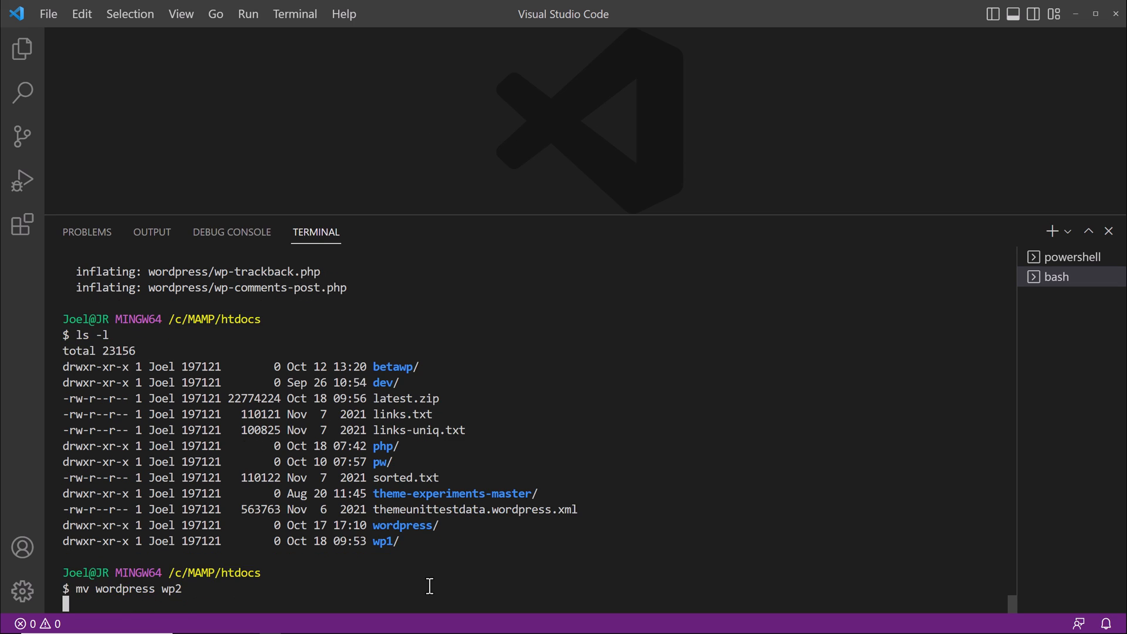
pyautogui.write('ls -l')
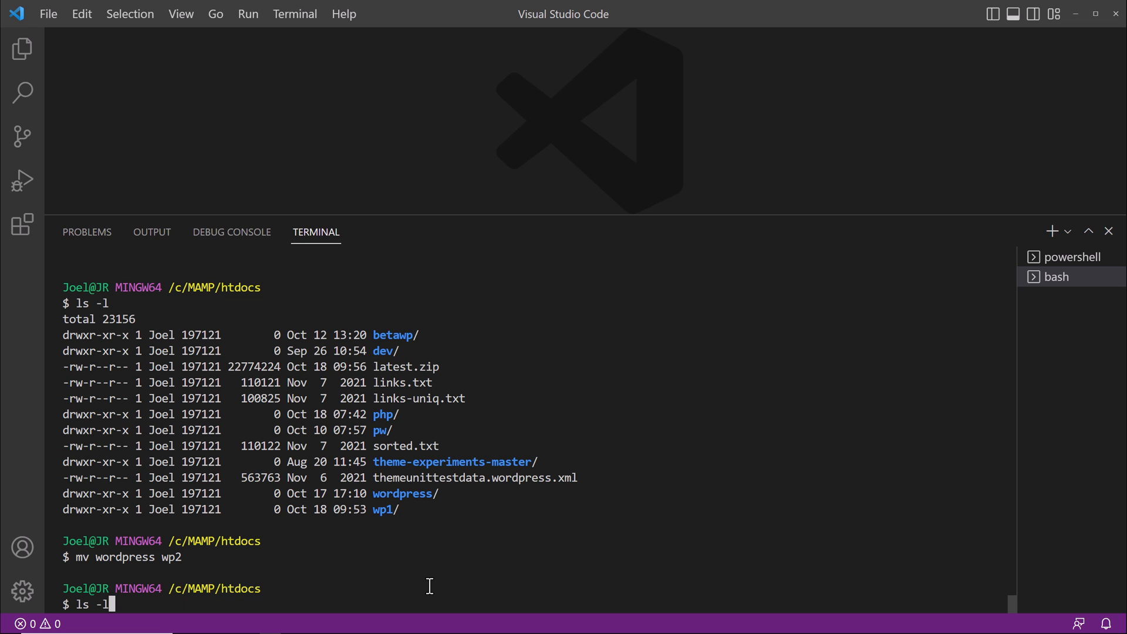
pyautogui.press('Return')
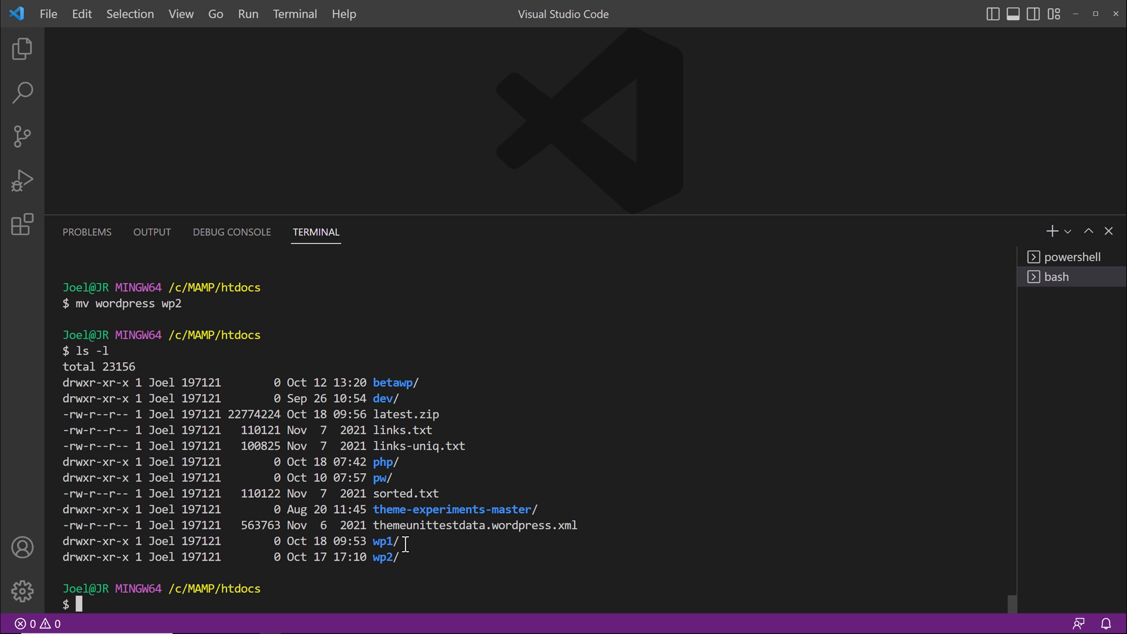
pyautogui.moveTo(389, 398)
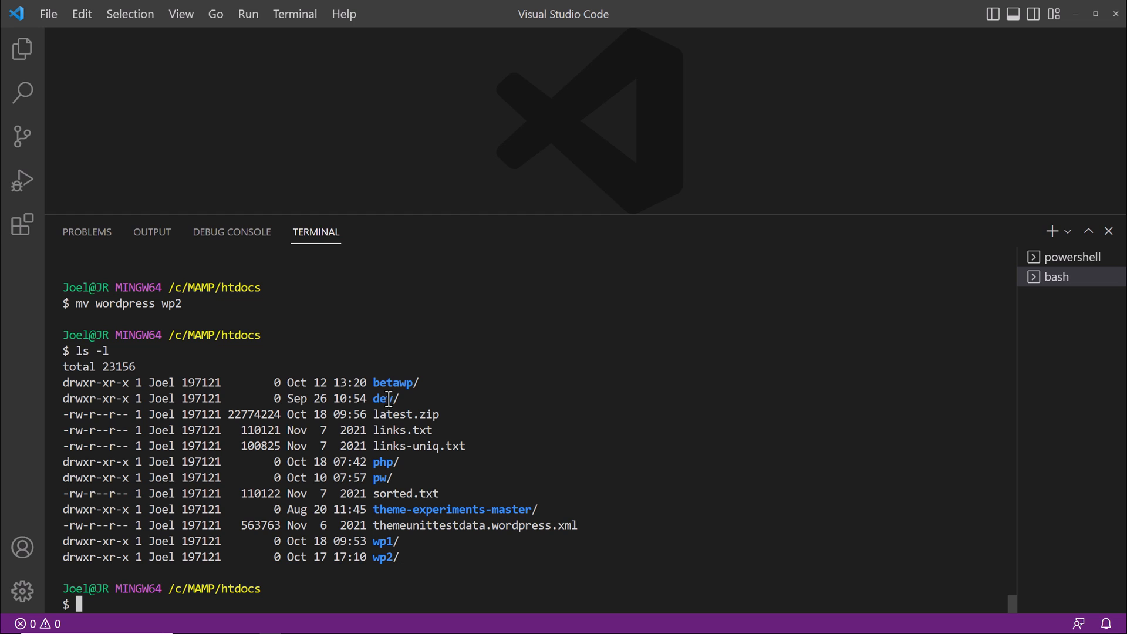
pyautogui.moveTo(424, 446)
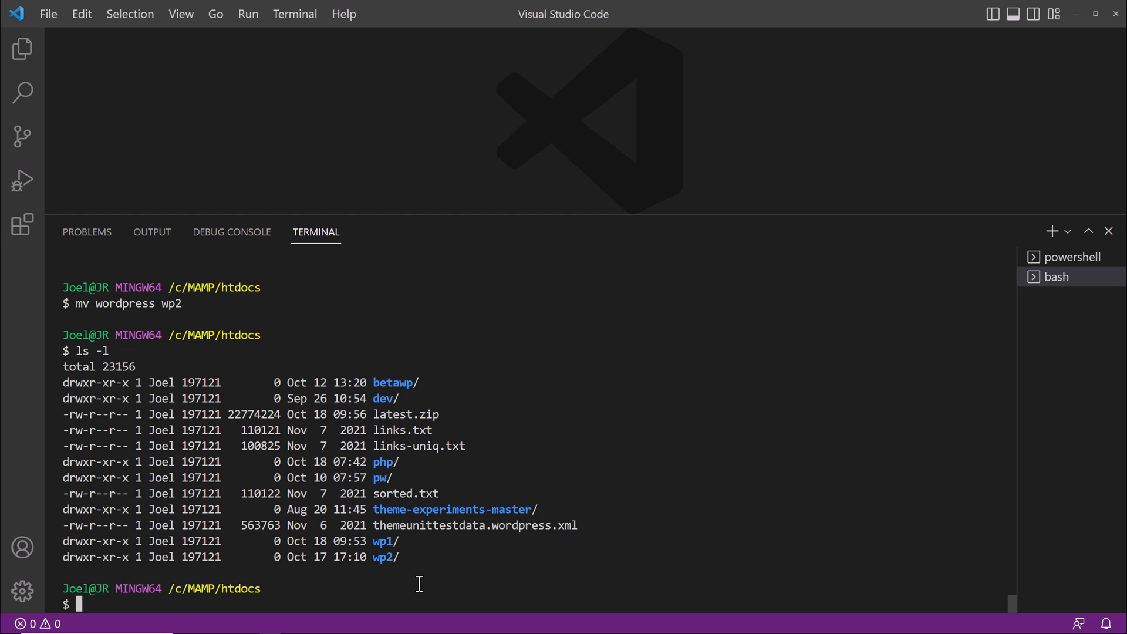
# Step: Delete latest.zip with rm and list htdocs to confirm it is gone
pyautogui.write('rm l')
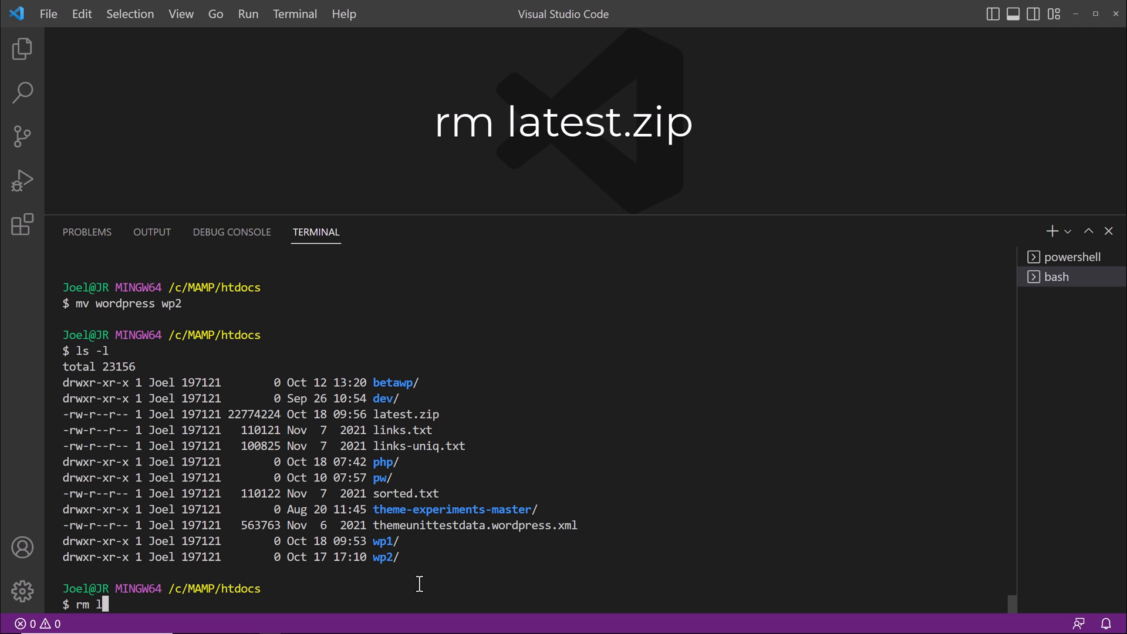
pyautogui.write('atest.')
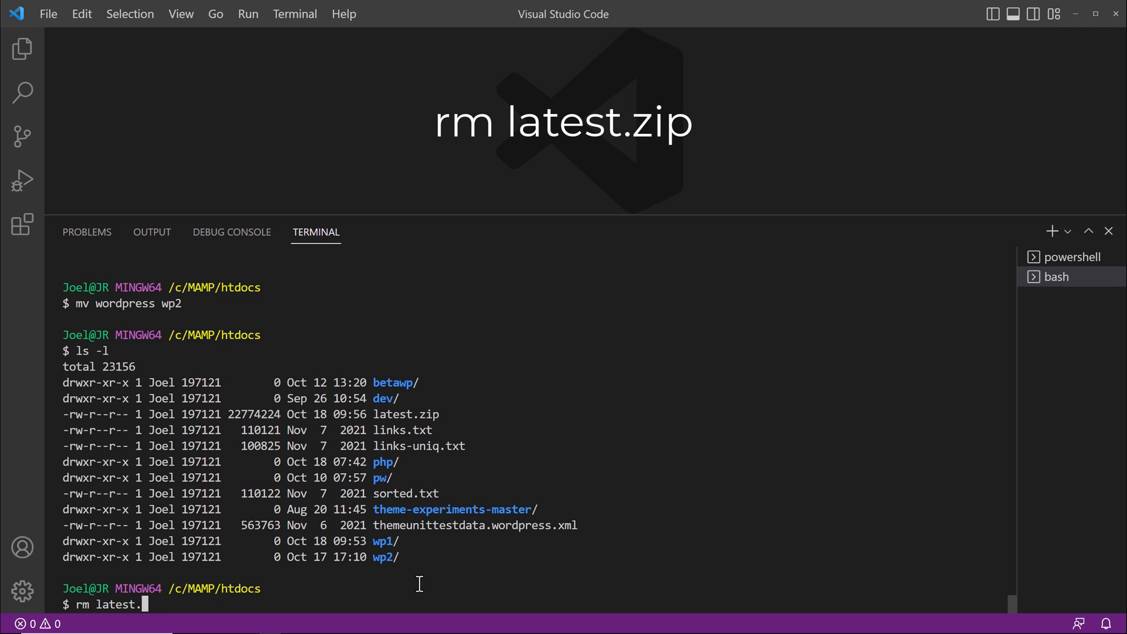
pyautogui.press('Return')
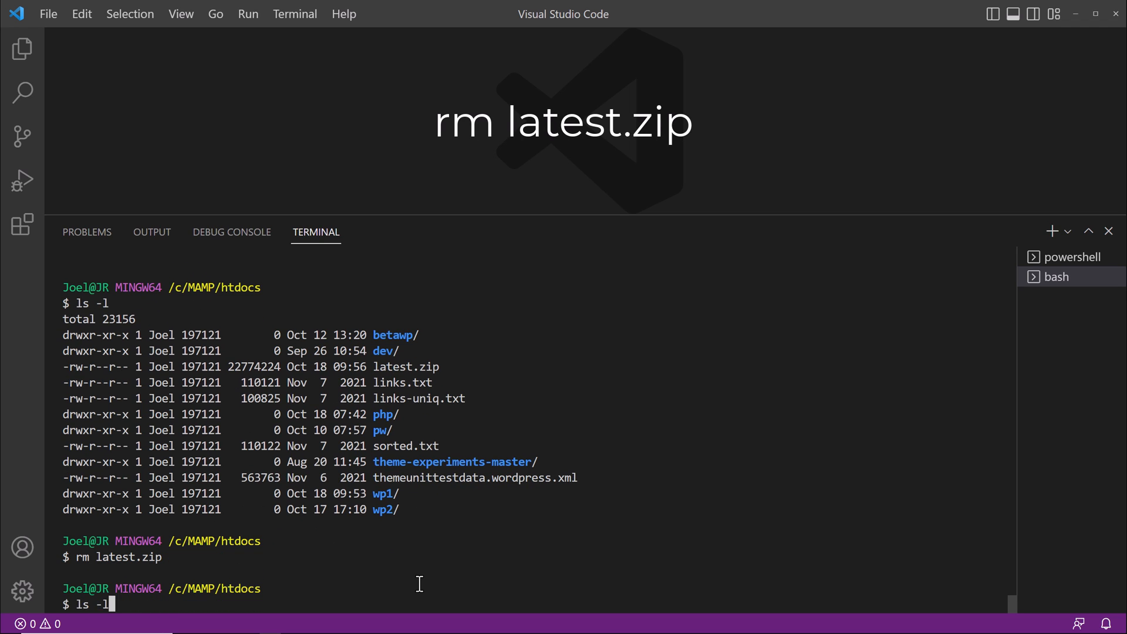
pyautogui.press('Return')
pyautogui.write('c')
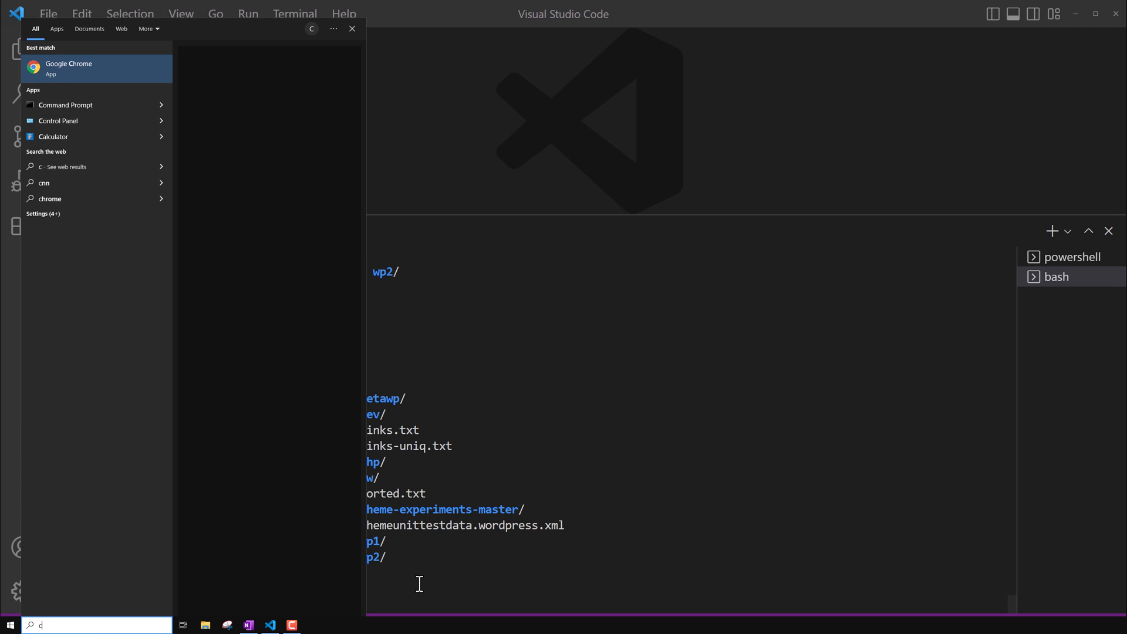
# Step: Search for 'wordpress github' and open the WordPress repository on GitHub
pyautogui.click(68, 68)
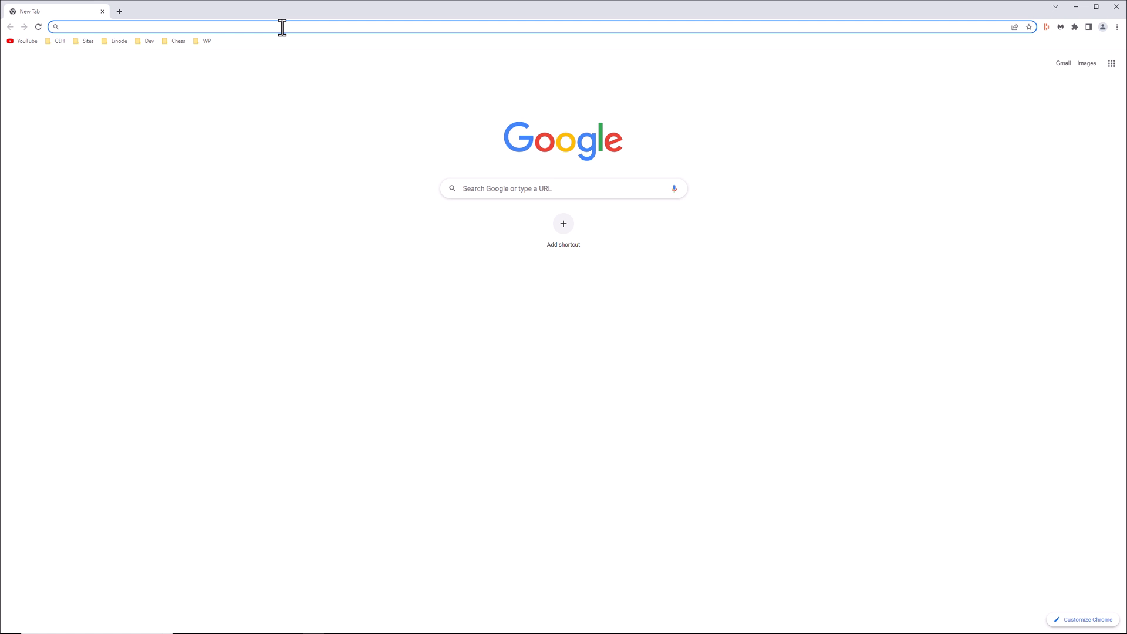
pyautogui.write('wordpress g')
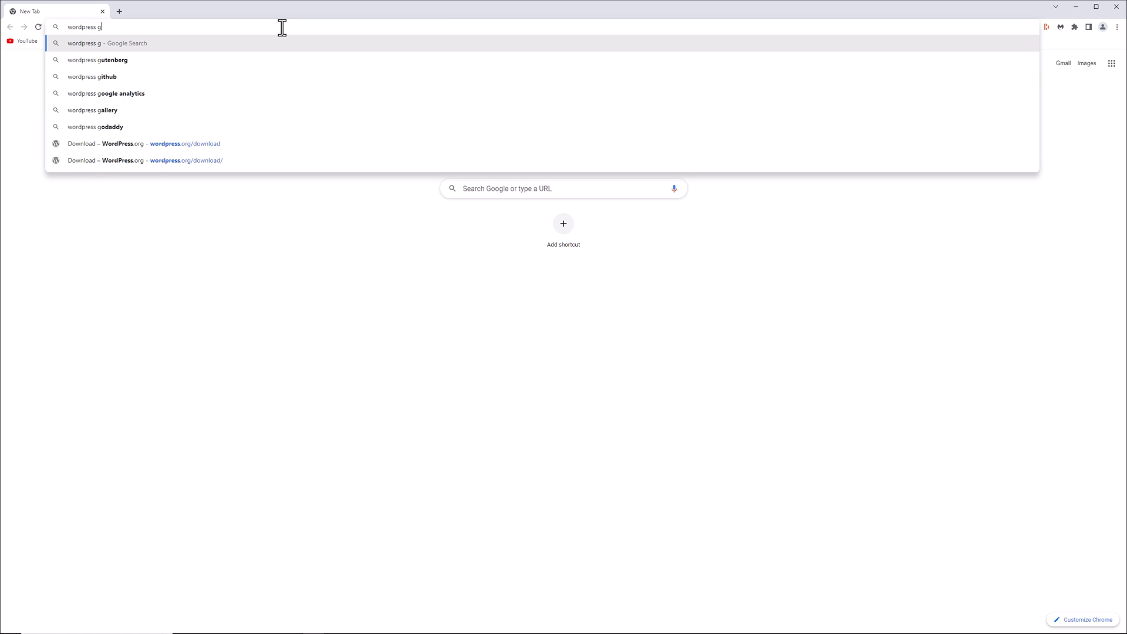
pyautogui.click(94, 77)
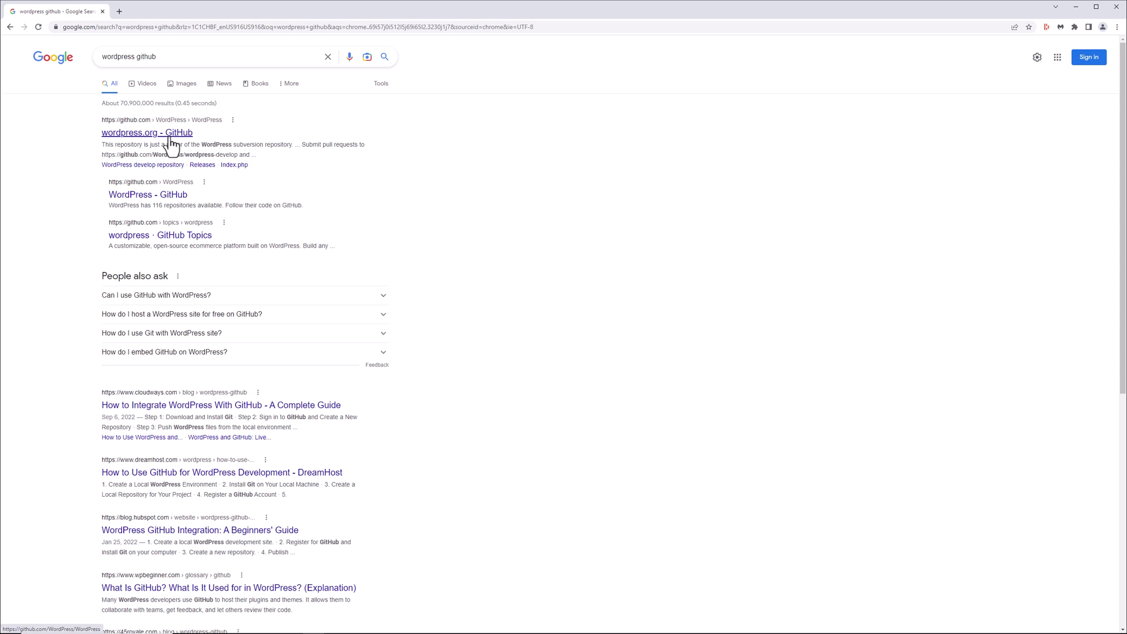
pyautogui.click(147, 133)
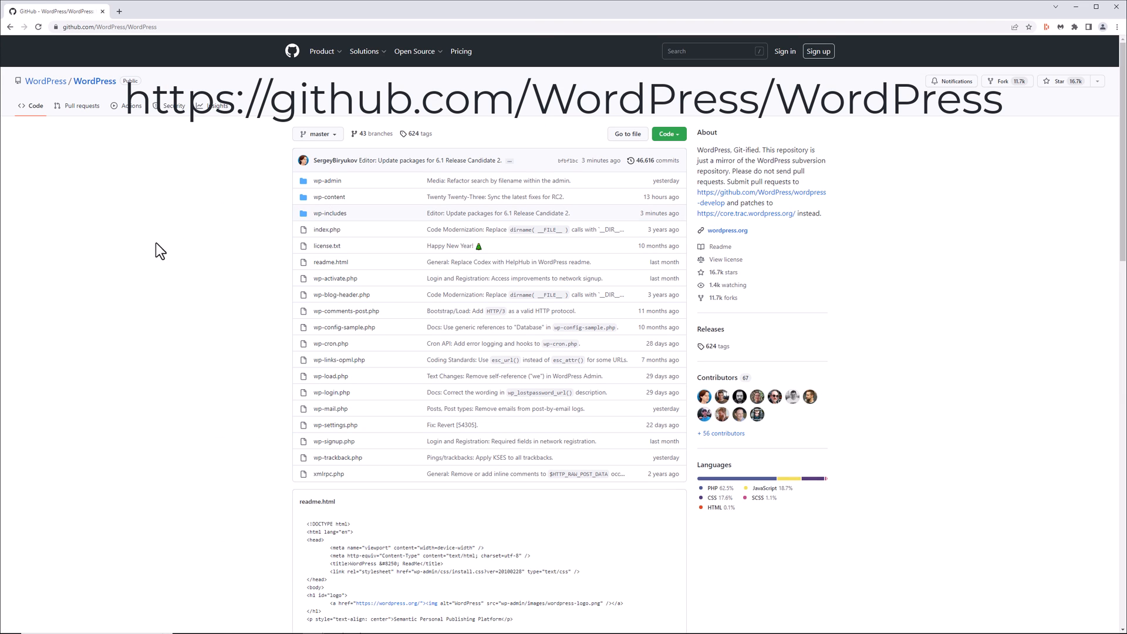
pyautogui.moveTo(173, 74)
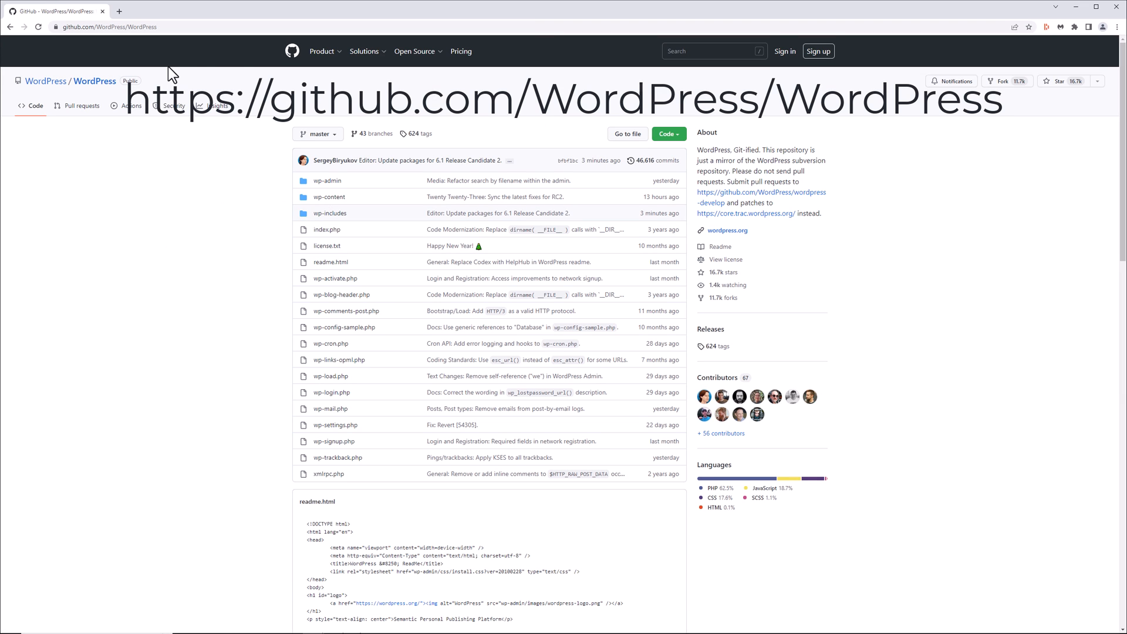
pyautogui.moveTo(796, 203)
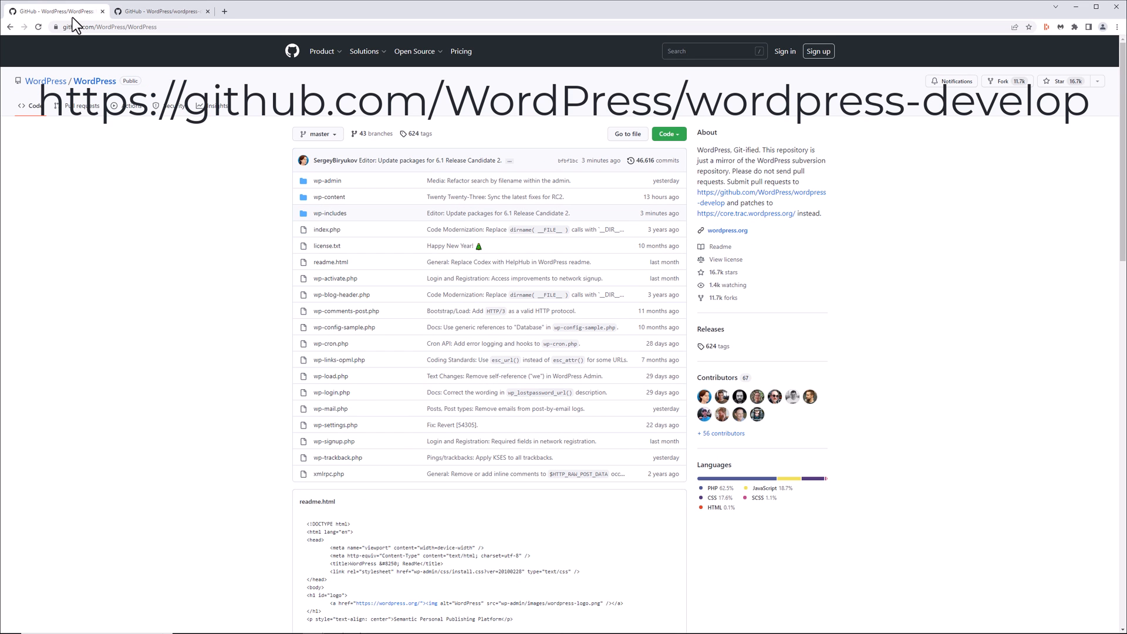
# Step: Copy the wordpress-develop repository's HTTPS clone address from the Code menu
pyautogui.click(666, 142)
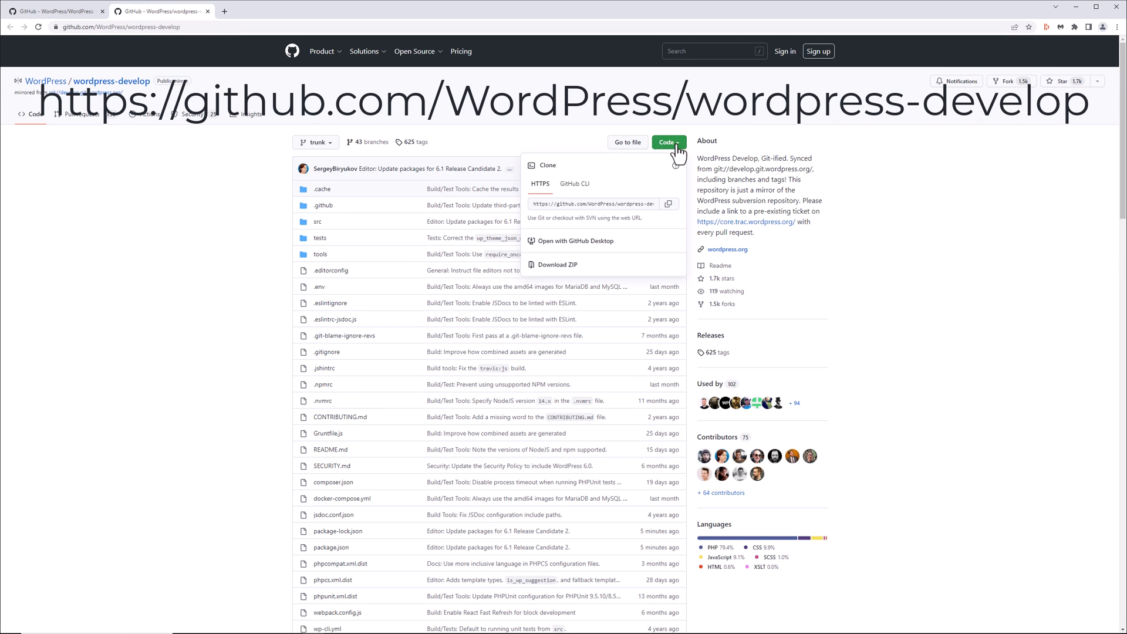
pyautogui.moveTo(678, 160)
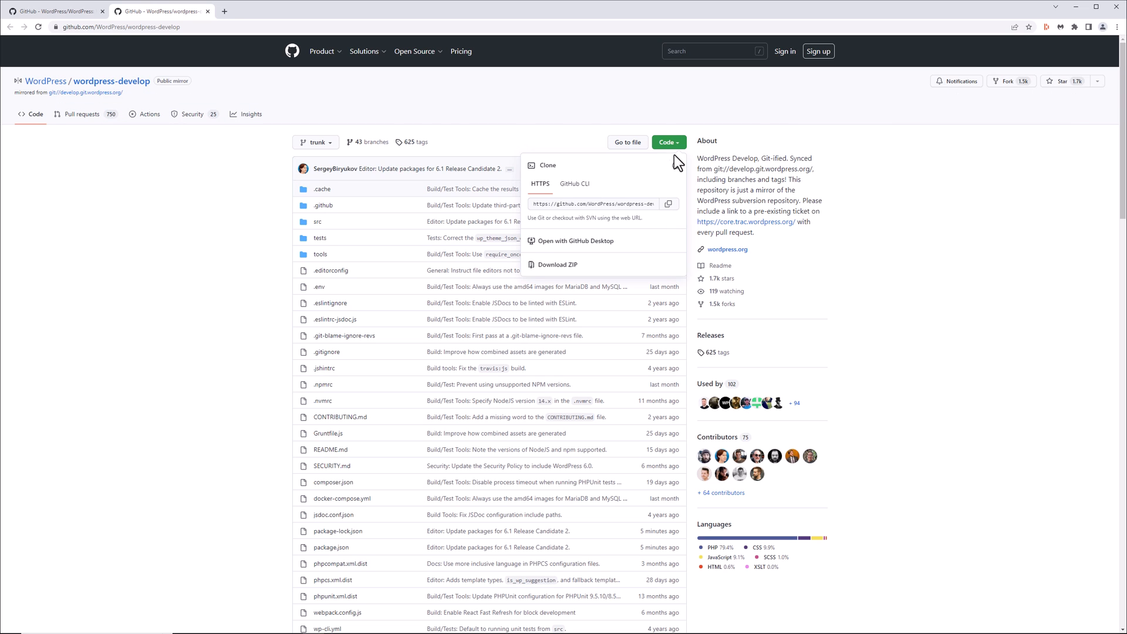
pyautogui.moveTo(669, 203)
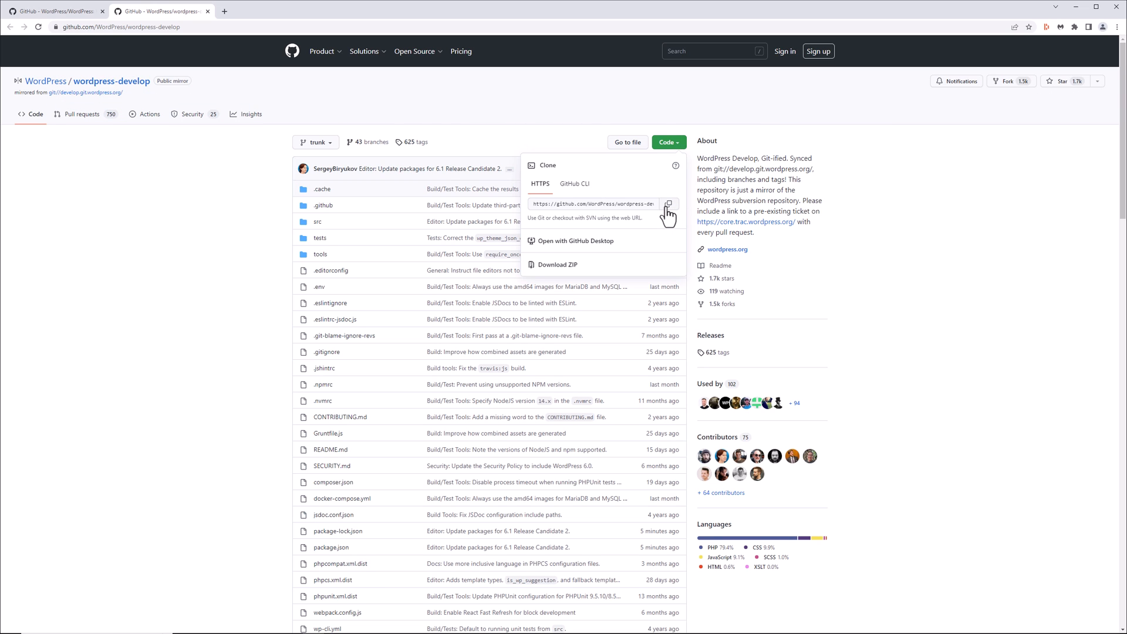
pyautogui.click(668, 203)
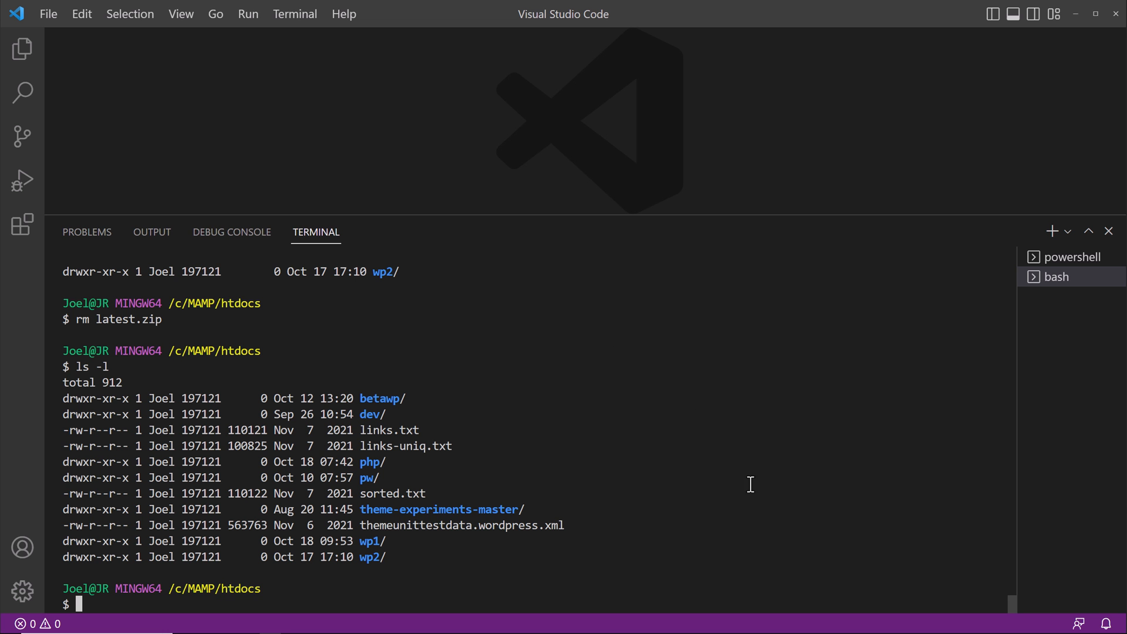
pyautogui.write('g')
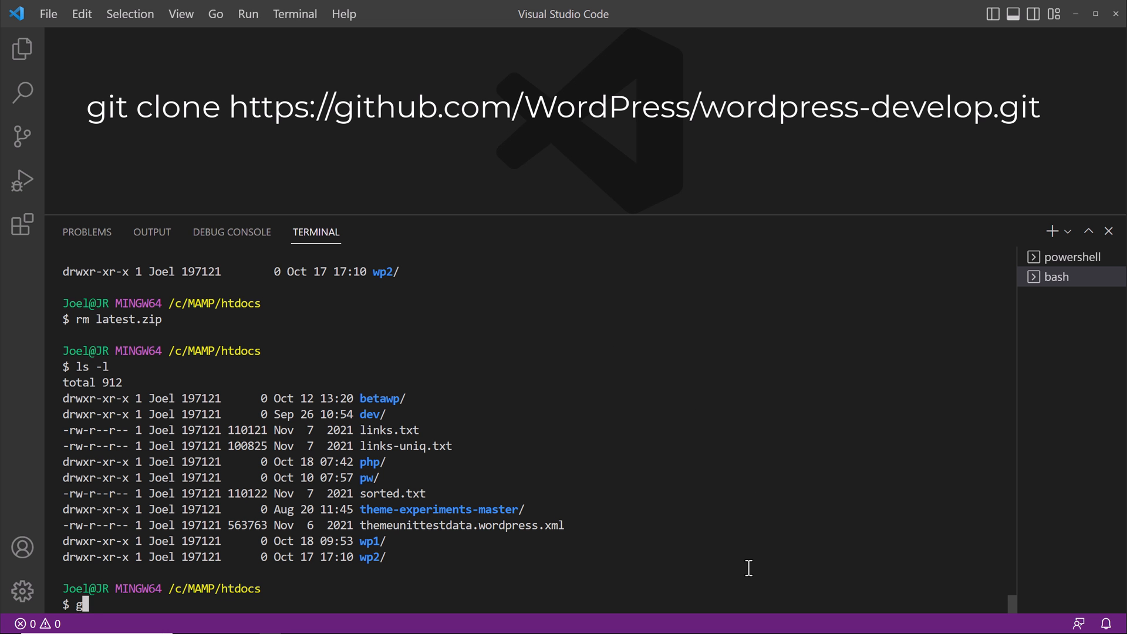
pyautogui.write('it clone')
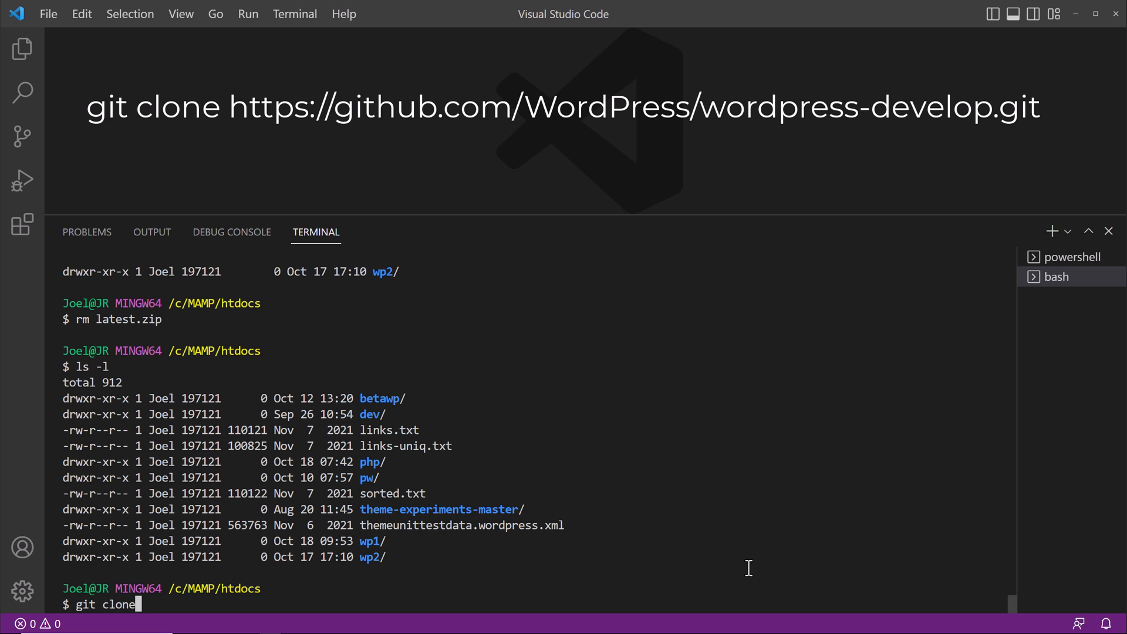
pyautogui.write('https://github.com/WordPress/wordpress-develop.git')
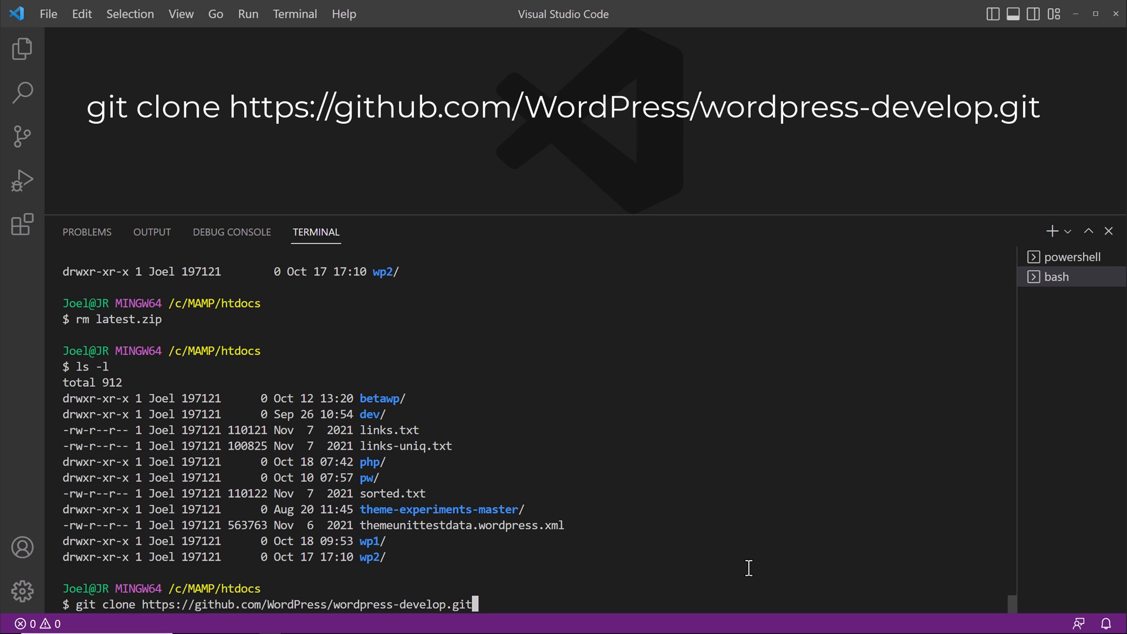
pyautogui.press('Return')
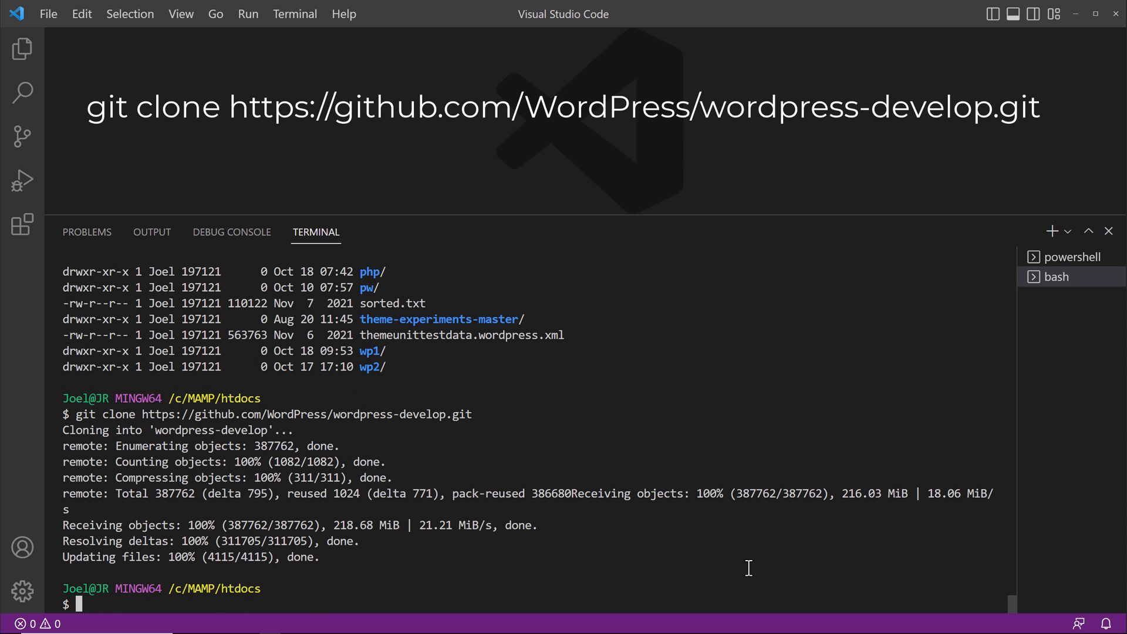
# Step: List htdocs to confirm wordpress-develop, then view the WordPress repository's clone options
pyautogui.write('ls -l')
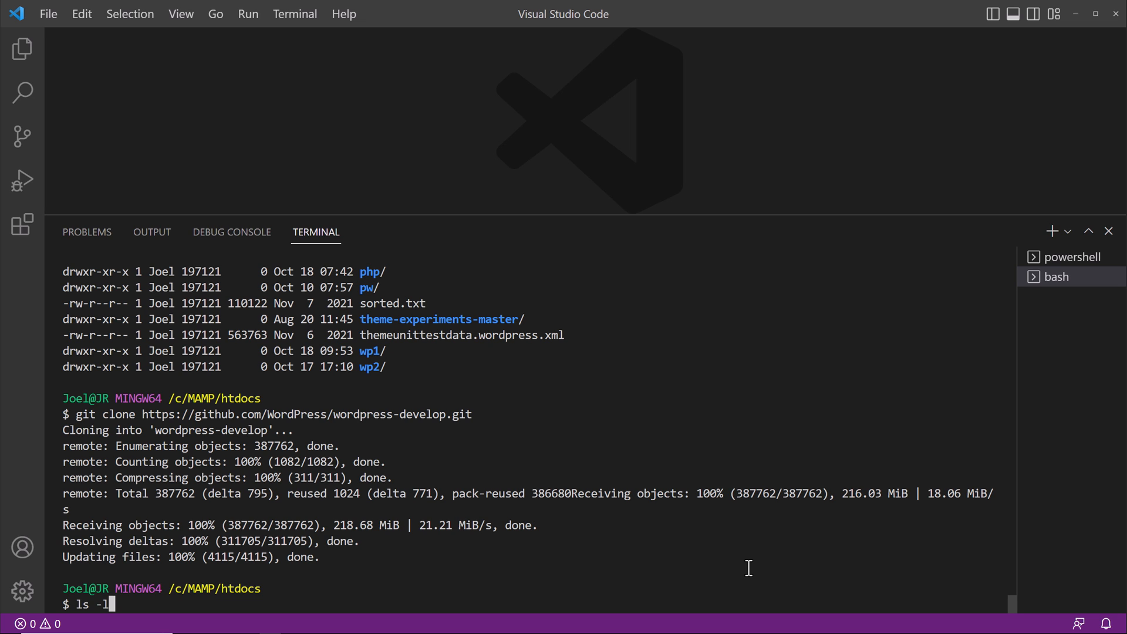
pyautogui.press('Return')
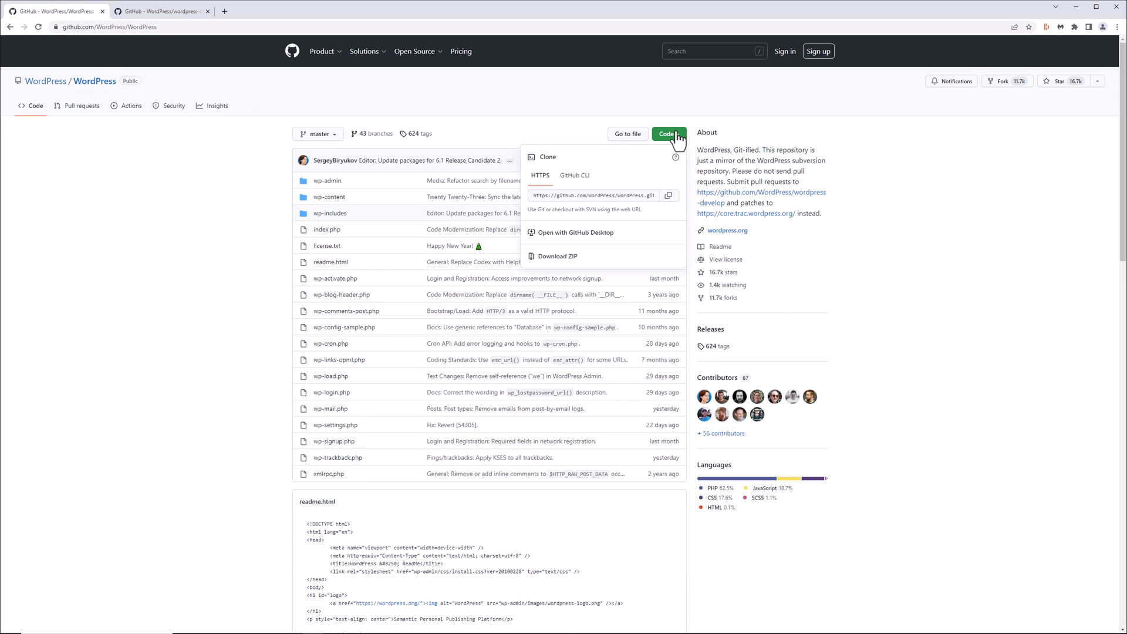
pyautogui.click(668, 196)
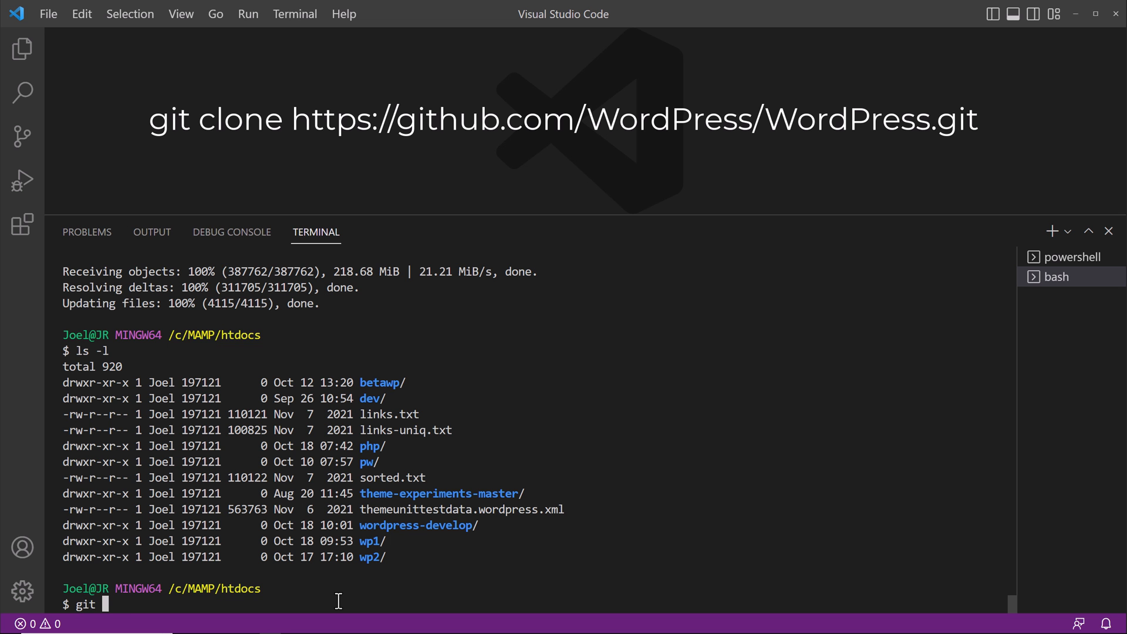
pyautogui.write('clone')
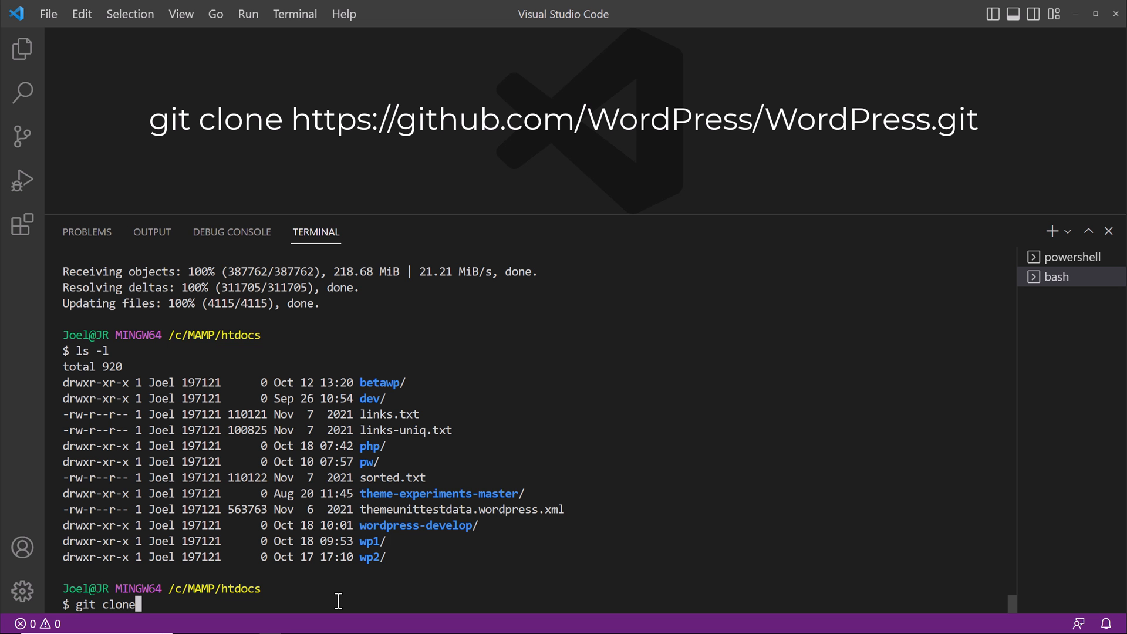
pyautogui.write('https://github.com/WordPress/WordPress.git~')
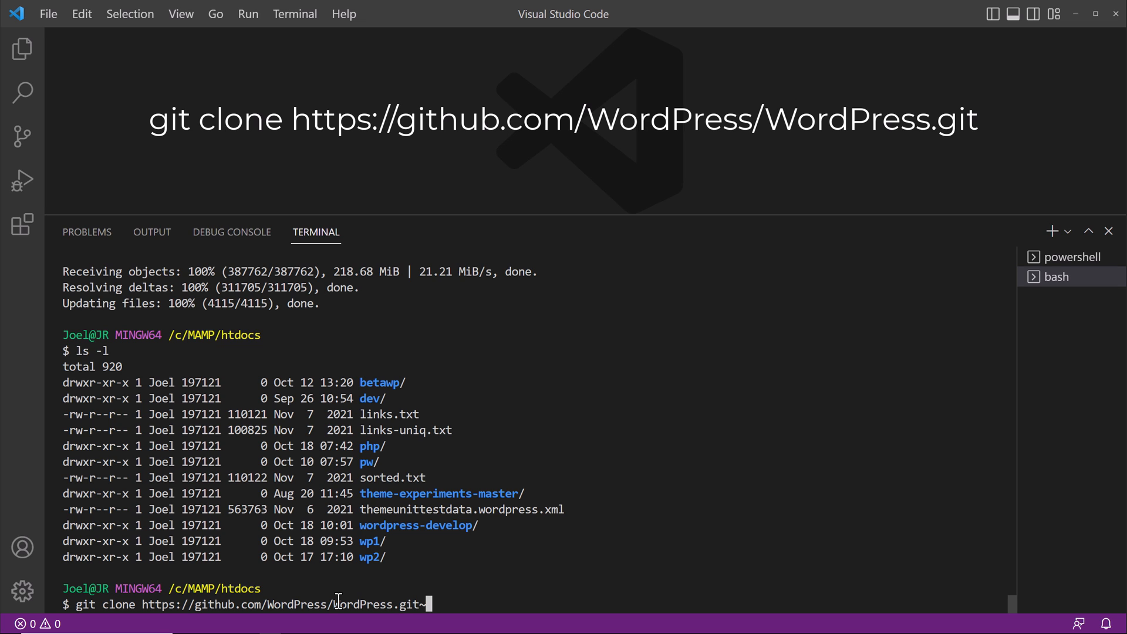
pyautogui.press('Return')
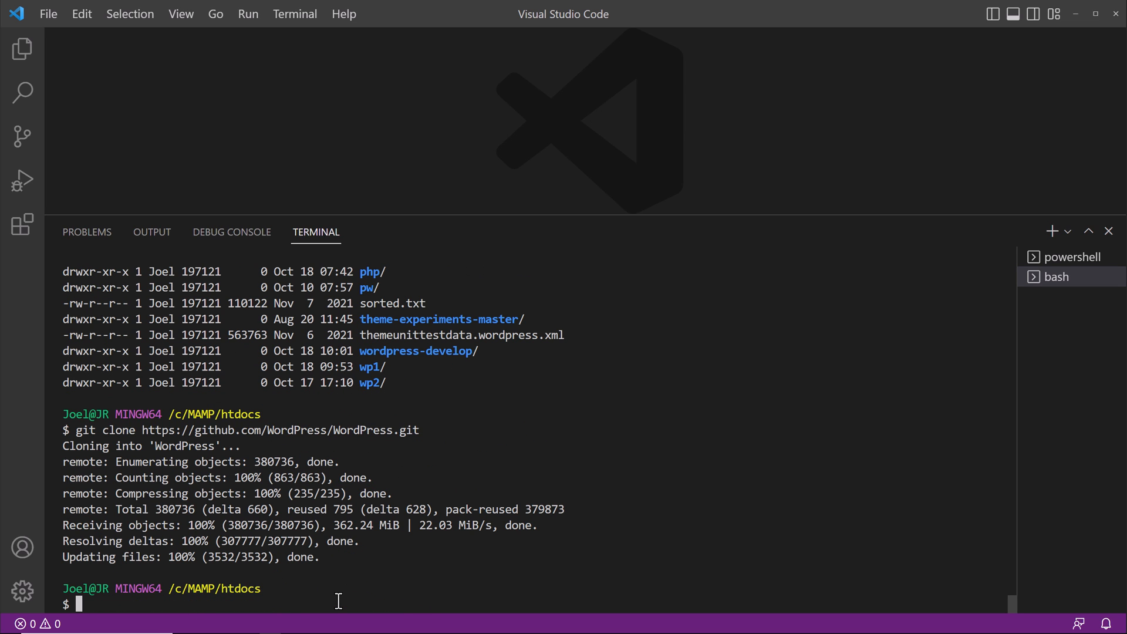
pyautogui.write('ls -l')
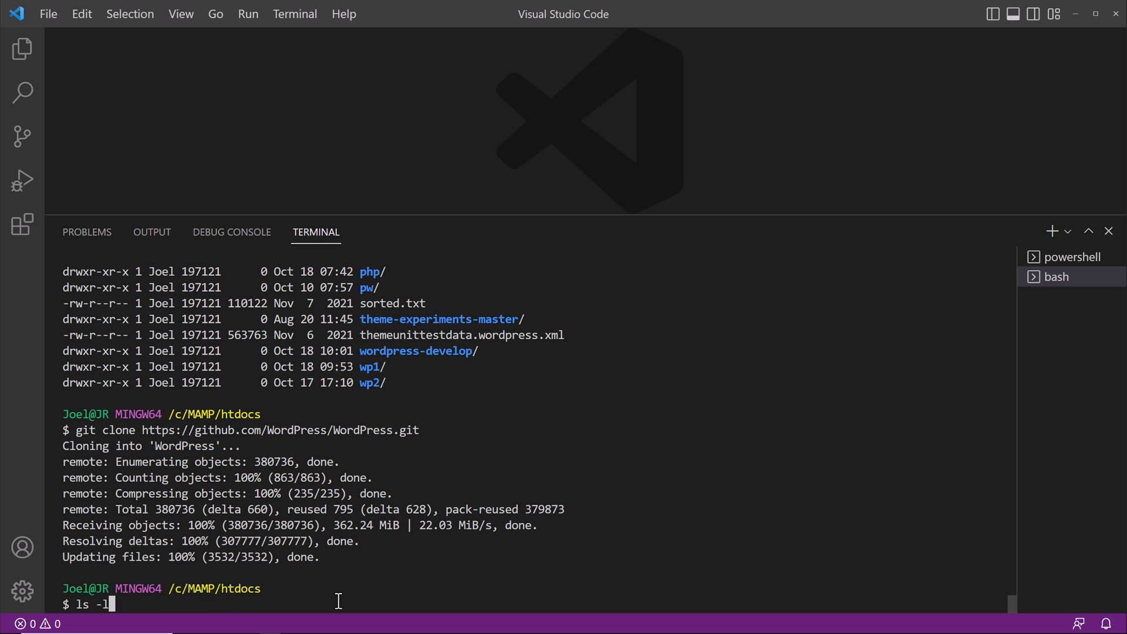
pyautogui.press('Return')
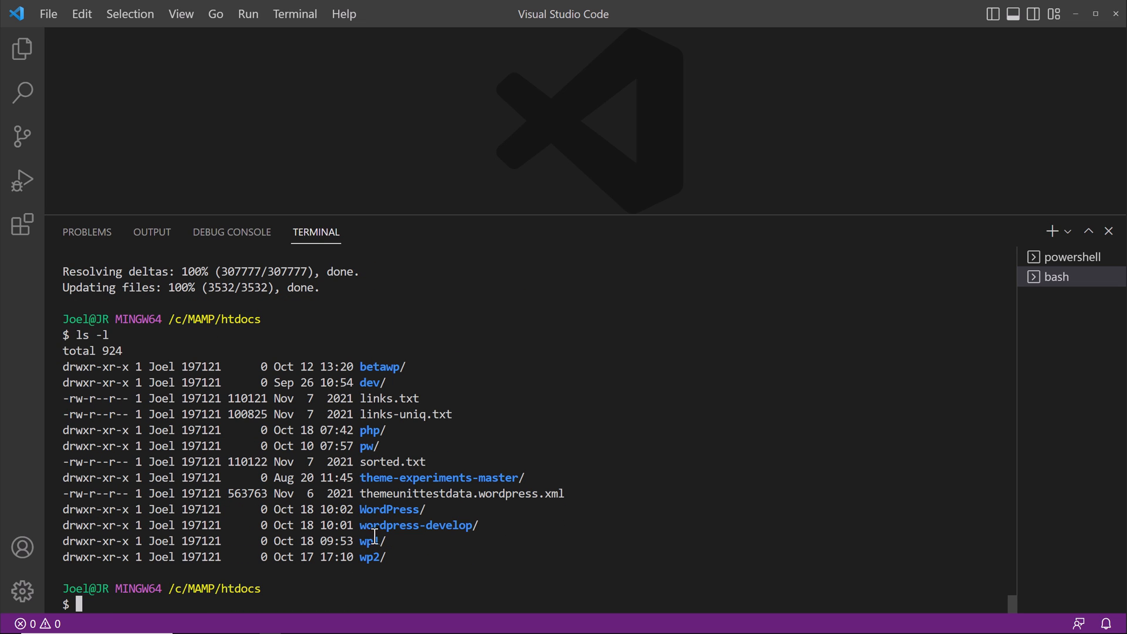
pyautogui.moveTo(413, 532)
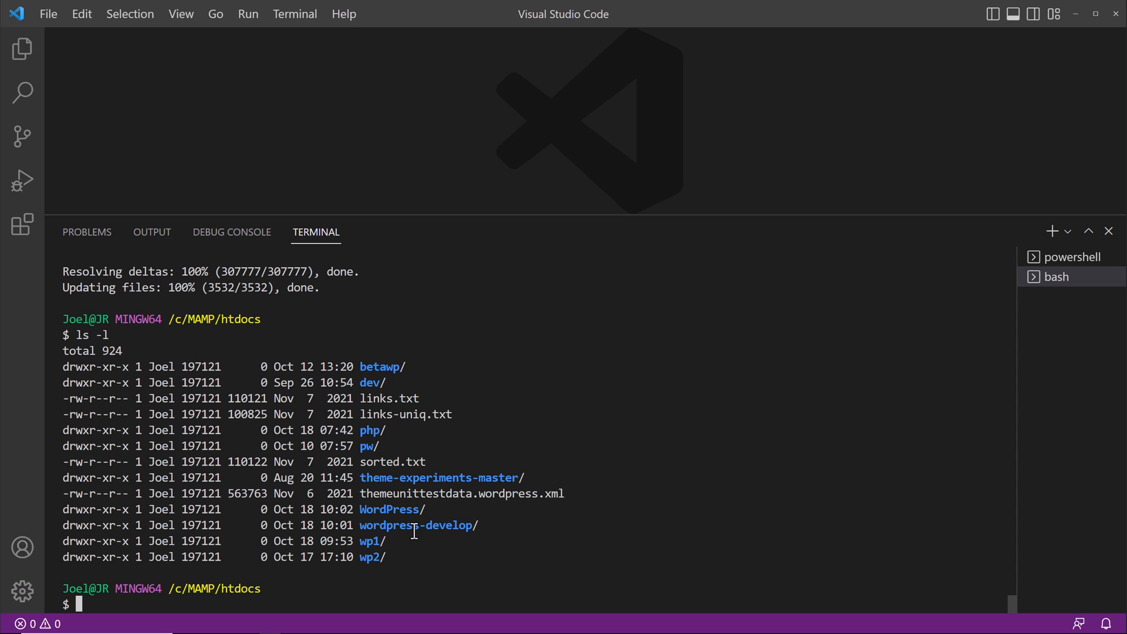
pyautogui.moveTo(446, 533)
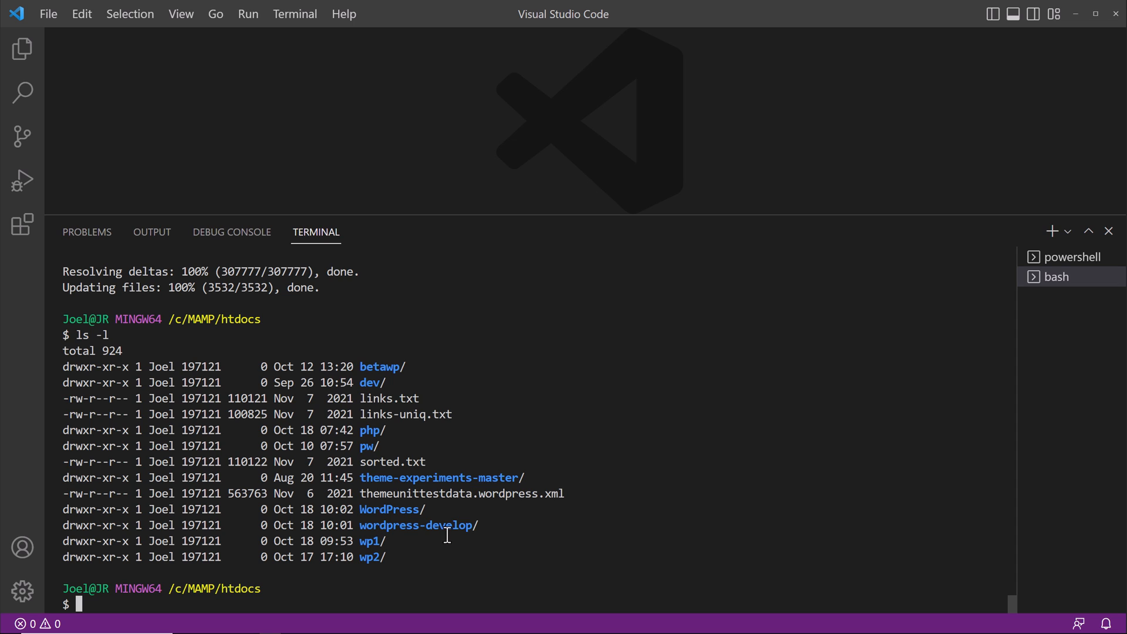
pyautogui.moveTo(373, 556)
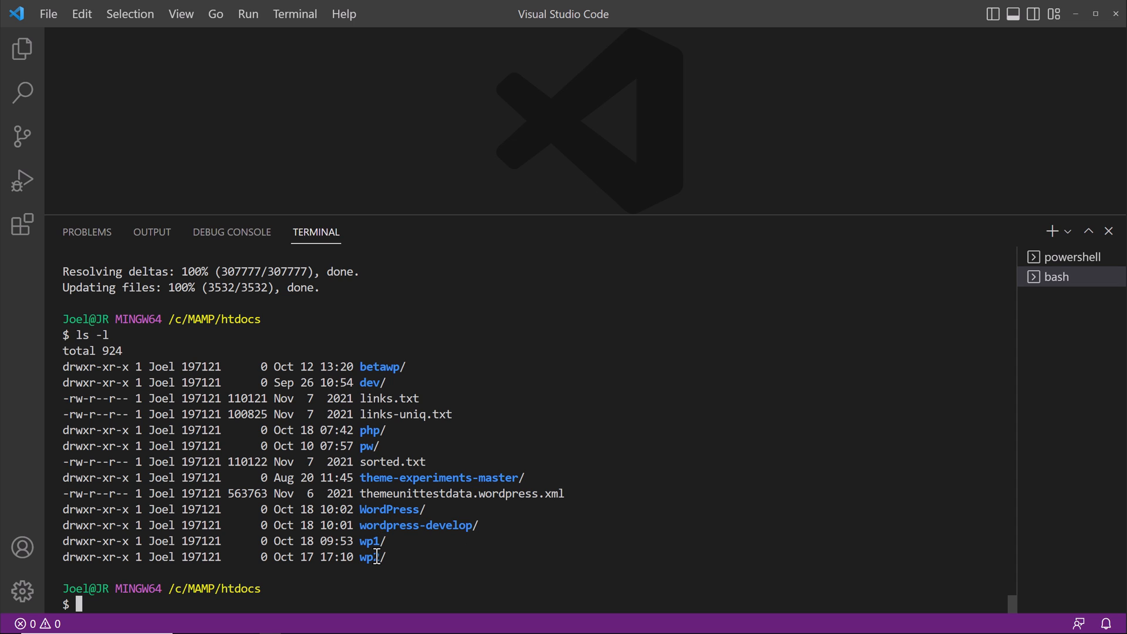
# Step: Clone WordPress.git into a custom wptest folder and list htdocs to confirm it
pyautogui.write('git clone https://github.com/WordPress/WordPress.git')
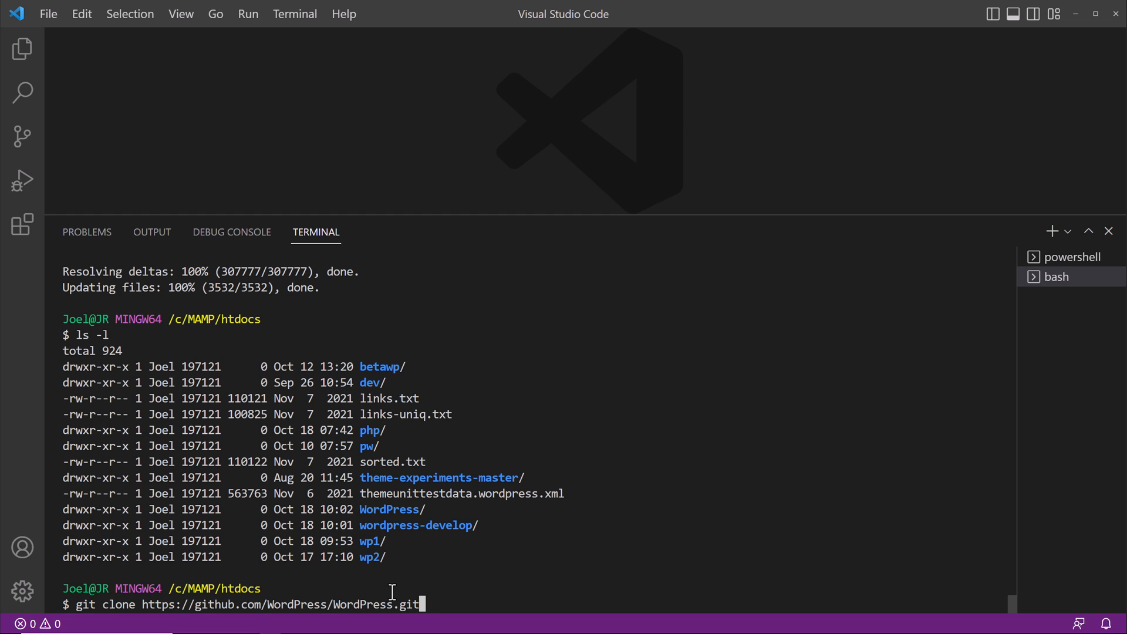
pyautogui.write('wptest')
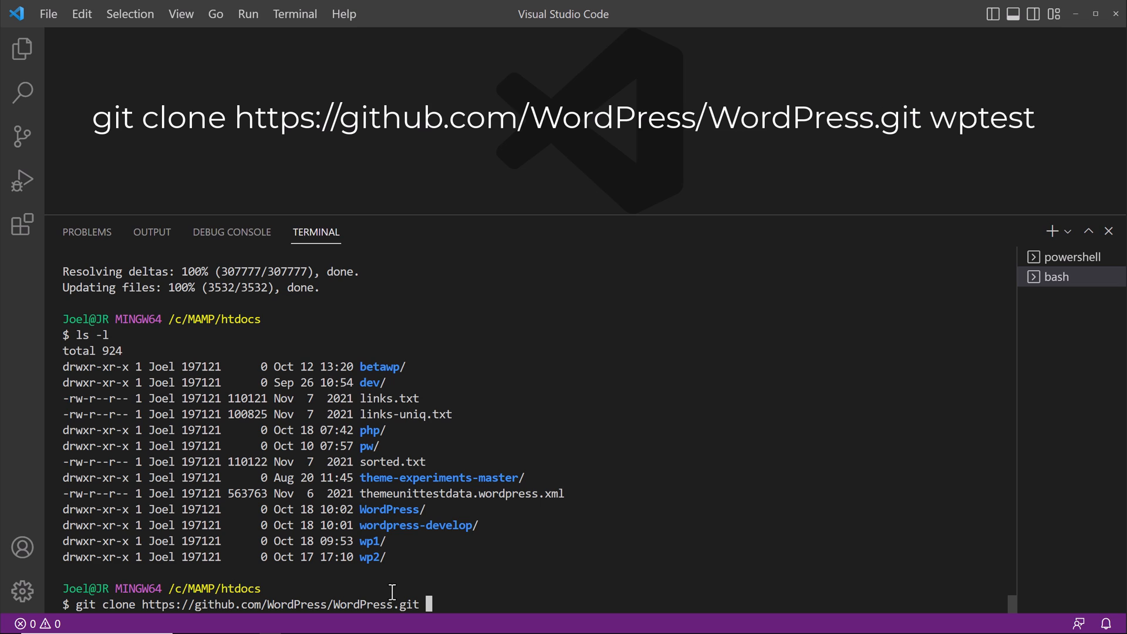
pyautogui.write('wp')
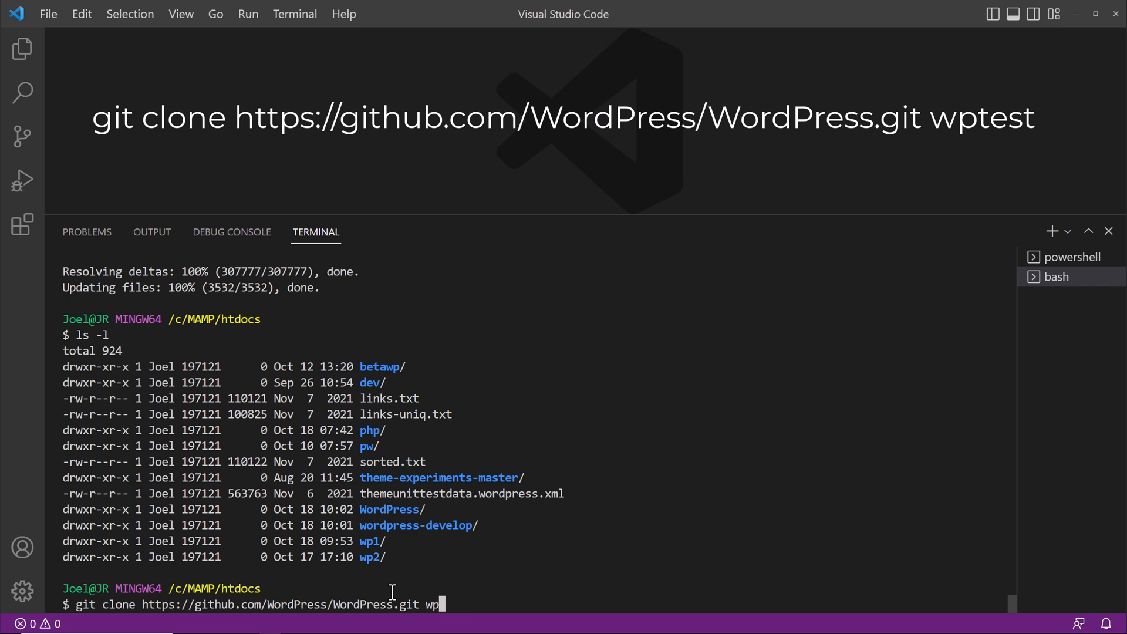
pyautogui.write('test')
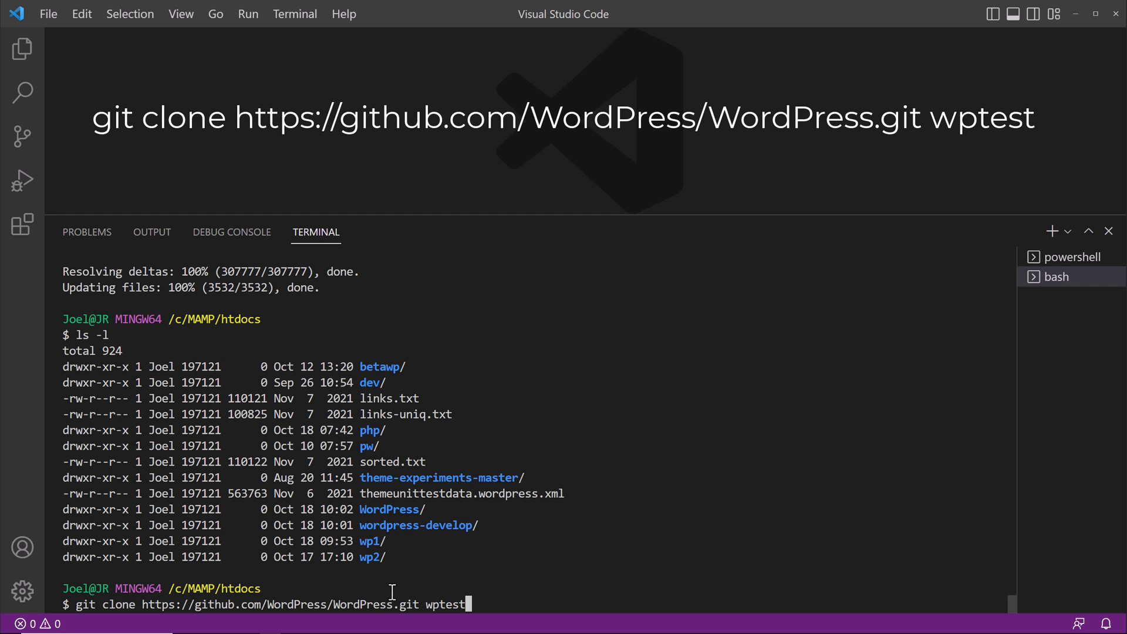
pyautogui.press('Return')
pyautogui.write('ls -l')
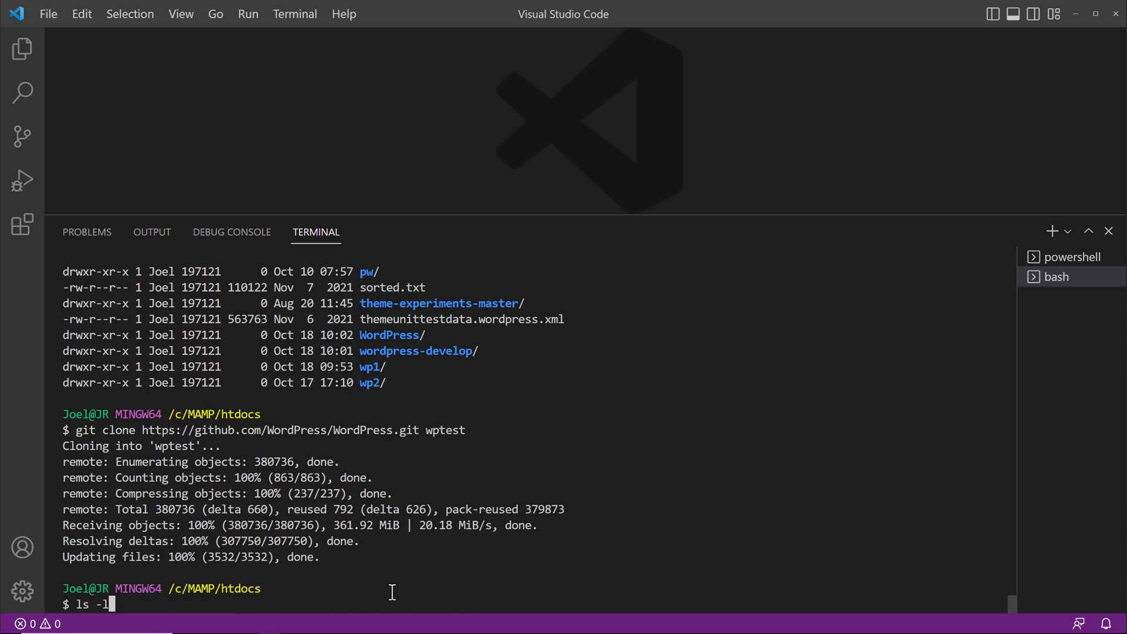
pyautogui.press('Return')
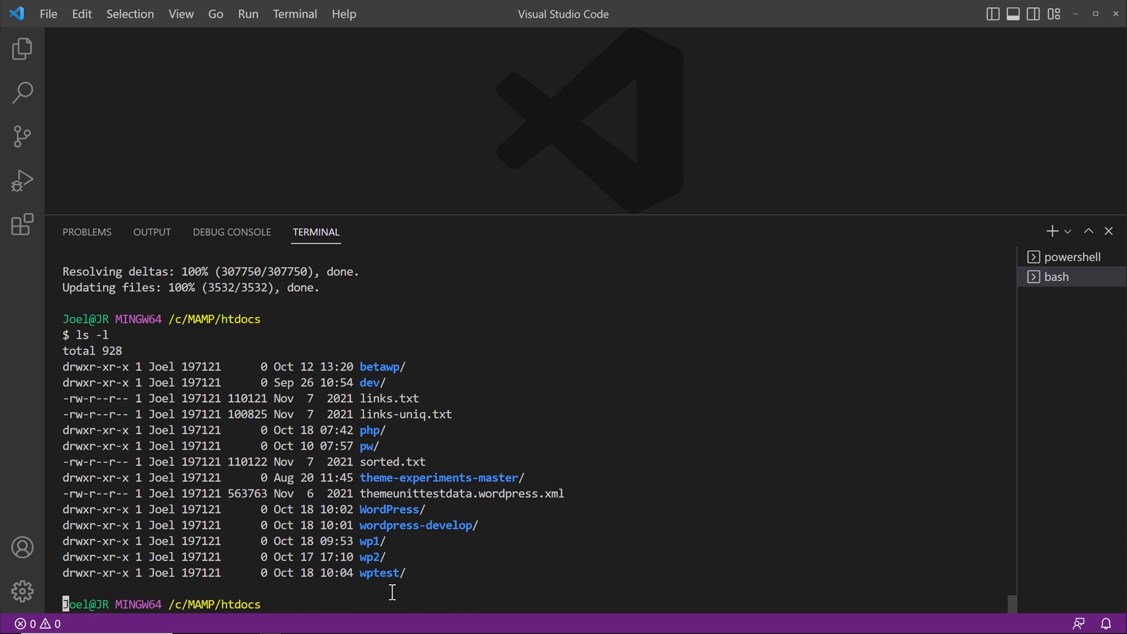